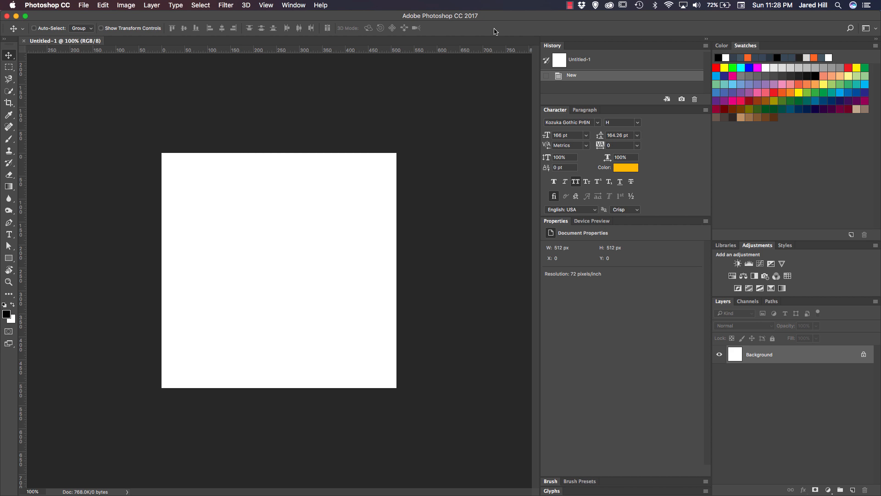
pyautogui.moveTo(800, 357)
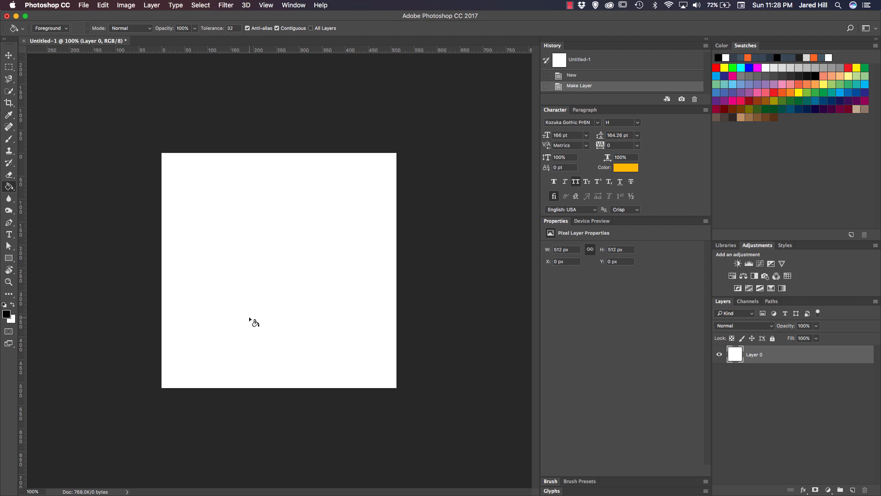
# Fill the whole canvas solid black with the Paint Bucket
pyautogui.click(255, 323)
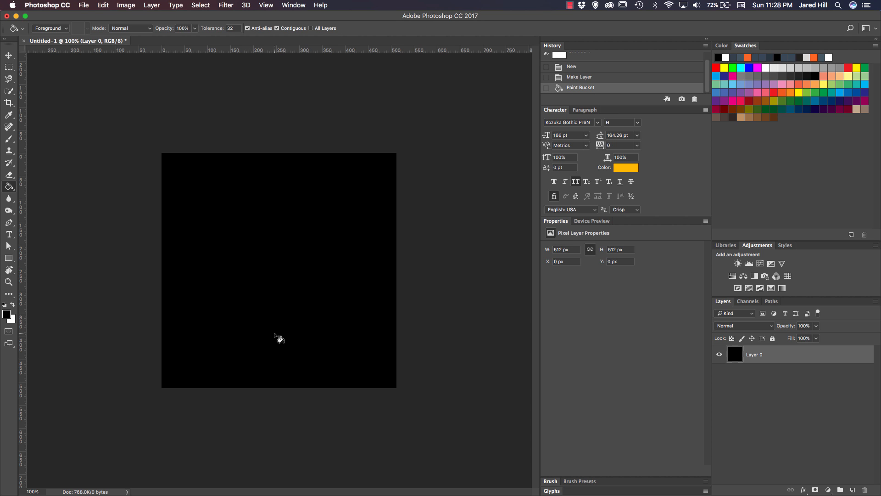
pyautogui.moveTo(399, 281)
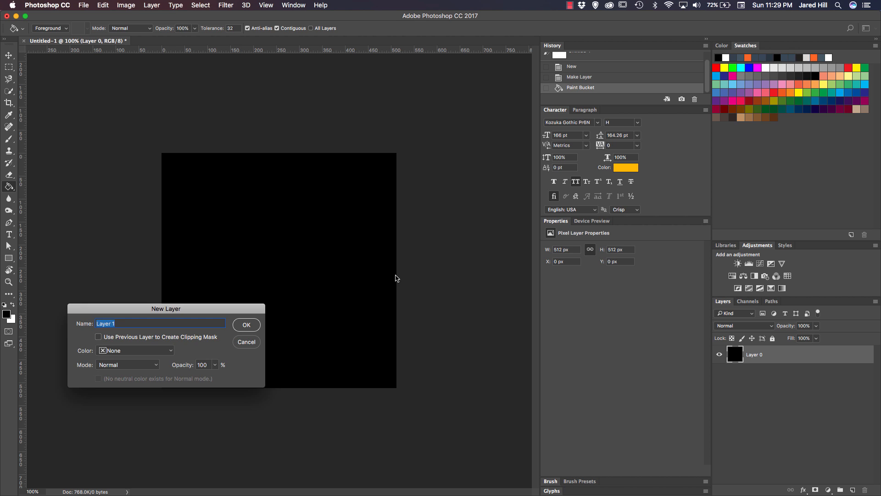
# Create Layer 1, accept the edited gradient and paint it from canvas top to bottom
pyautogui.click(245, 325)
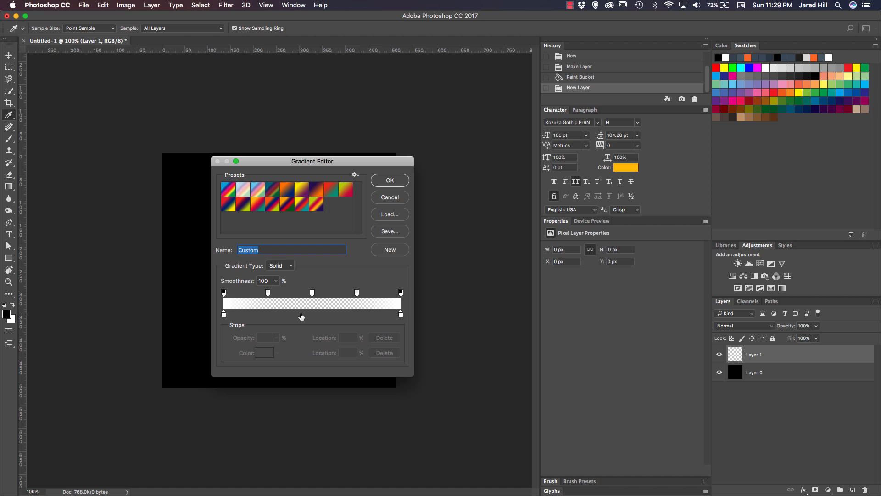
pyautogui.moveTo(301, 316)
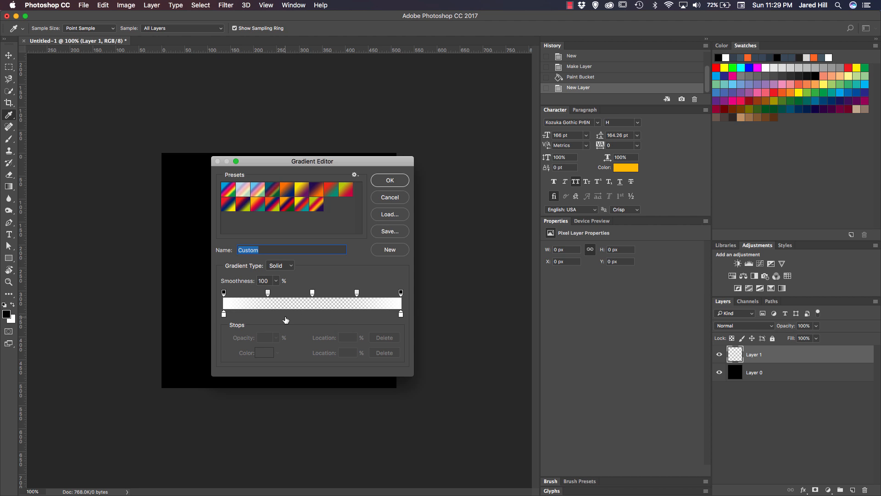
pyautogui.moveTo(225, 314)
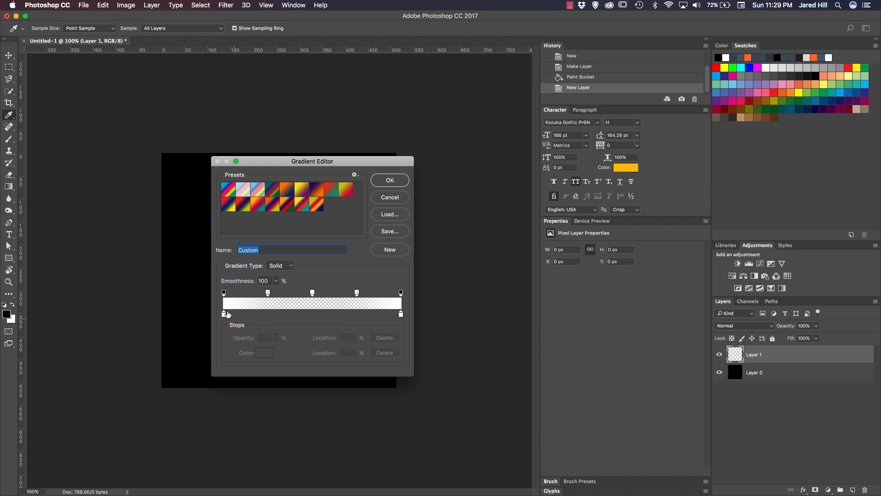
pyautogui.moveTo(331, 305)
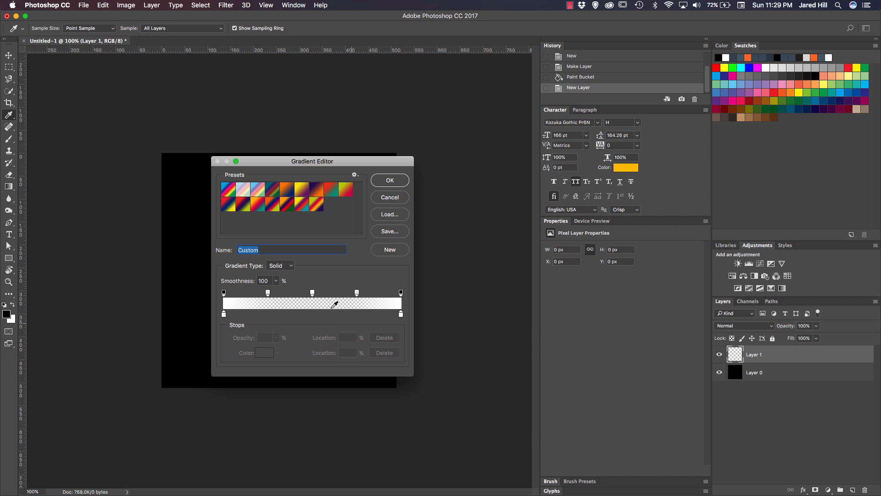
pyautogui.click(389, 180)
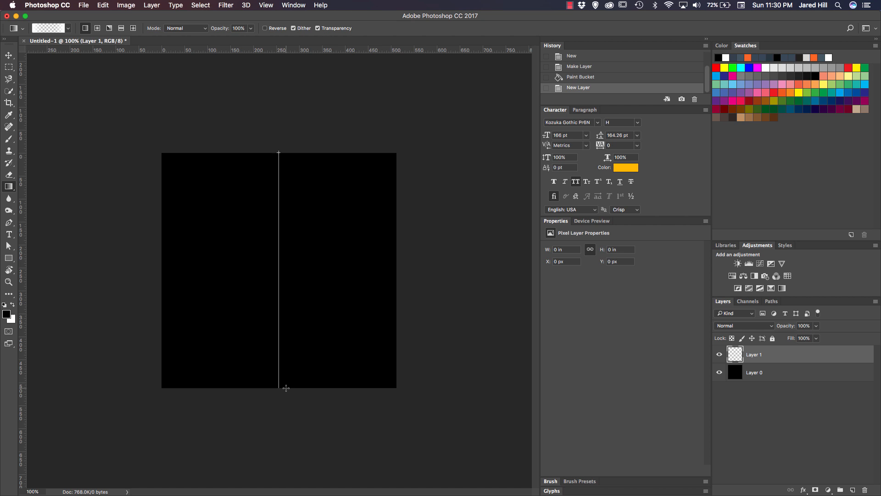
pyautogui.moveTo(278, 153); pyautogui.dragTo(286, 386)
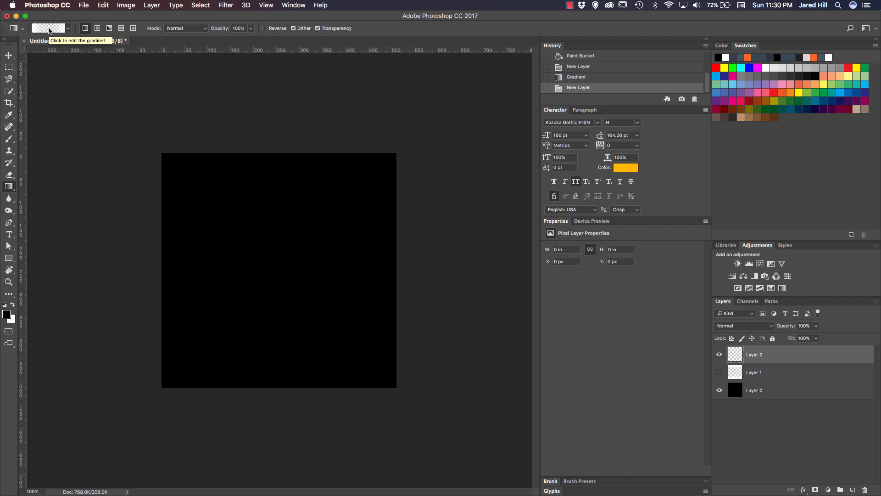
# Edit the gradient with 10%-opacity stops at 25% and 75% and accept it
pyautogui.click(48, 27)
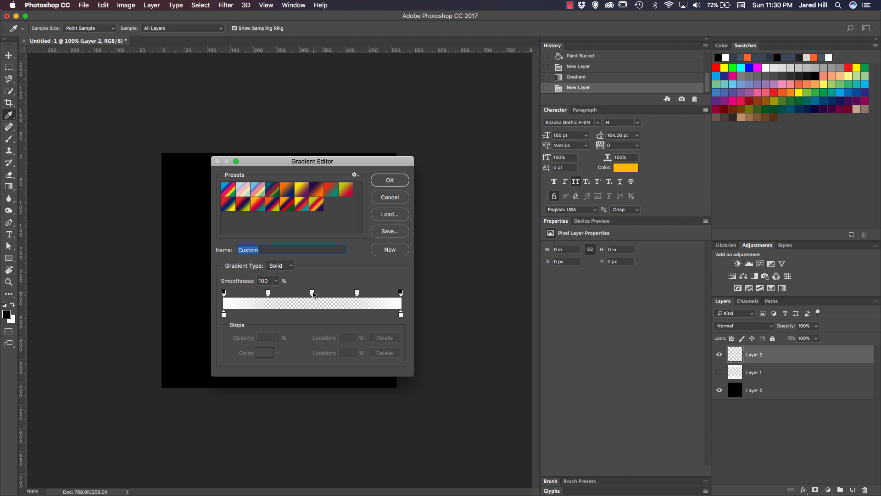
pyautogui.click(312, 293)
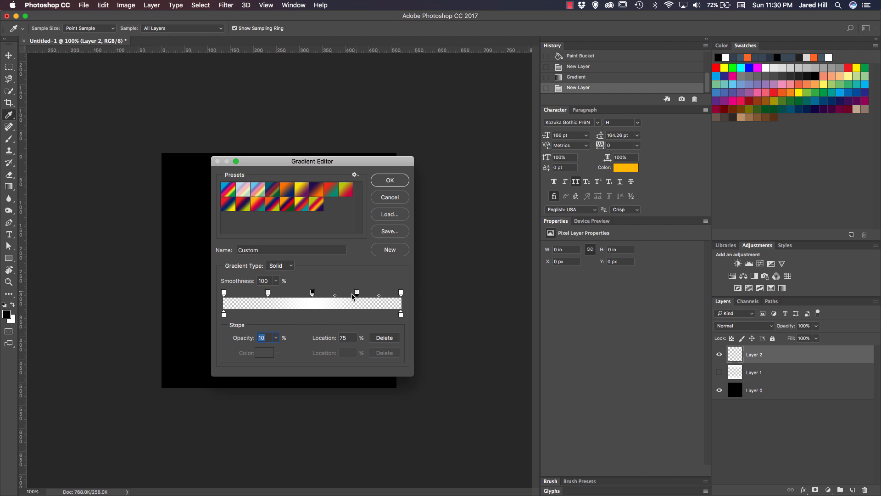
pyautogui.moveTo(356, 292); pyautogui.dragTo(289, 294)
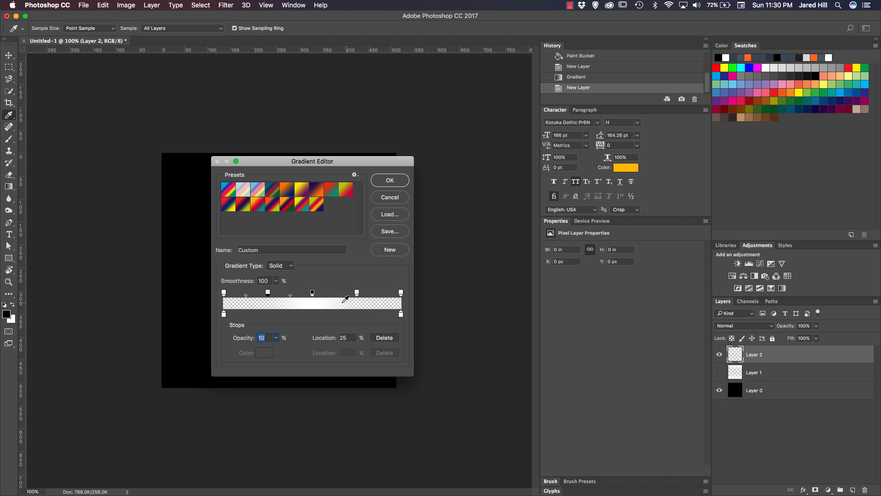
pyautogui.click(389, 180)
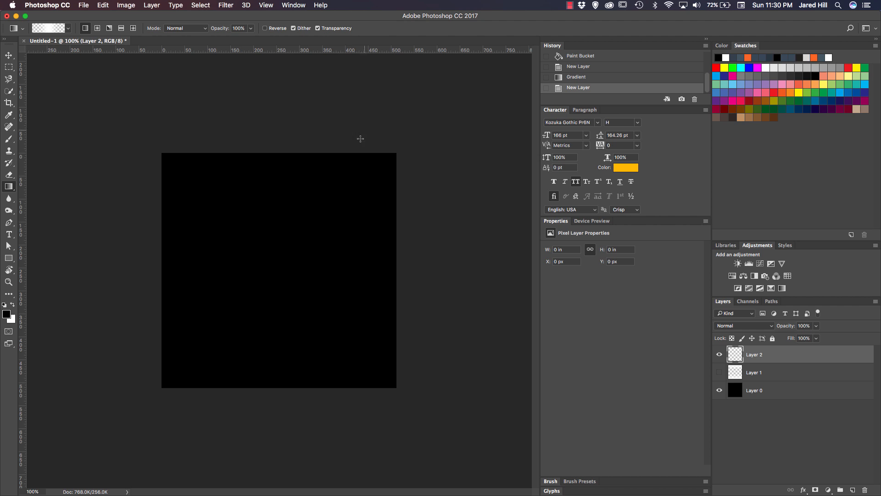
pyautogui.moveTo(278, 153)
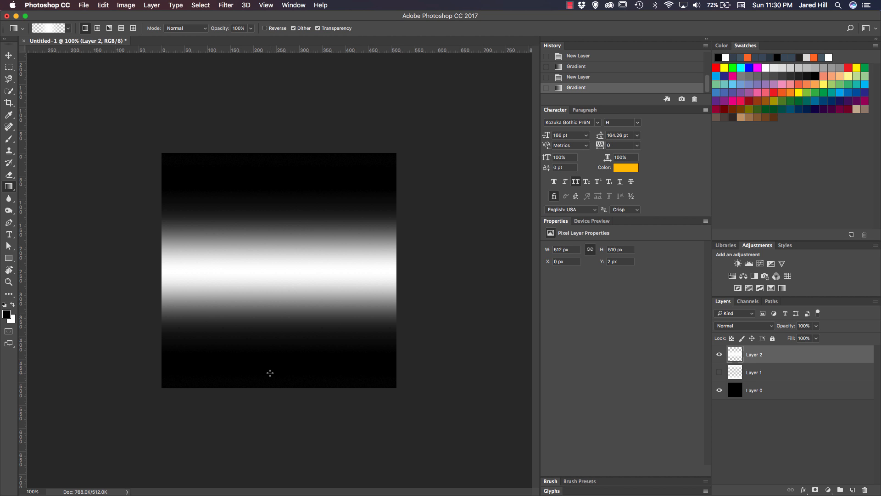
# Set edge stops to 100% opacity, move the 10% stops to 35% and 65%, and accept
pyautogui.click(719, 354)
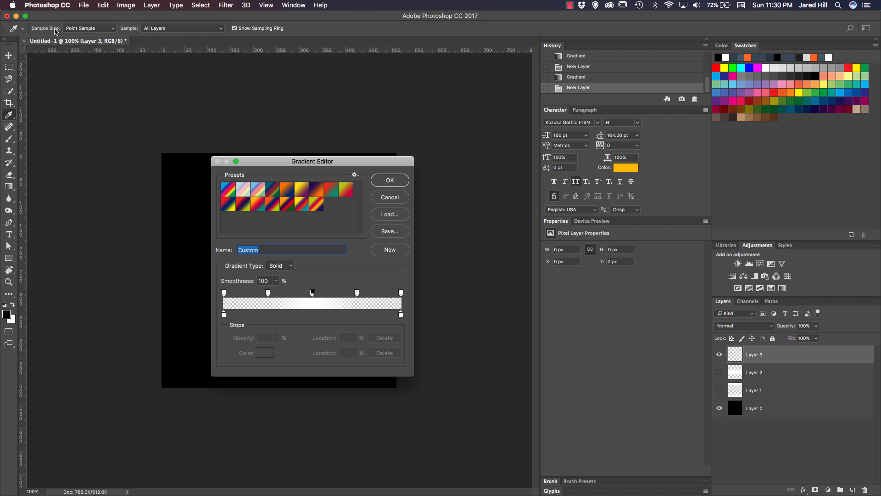
pyautogui.moveTo(298, 266)
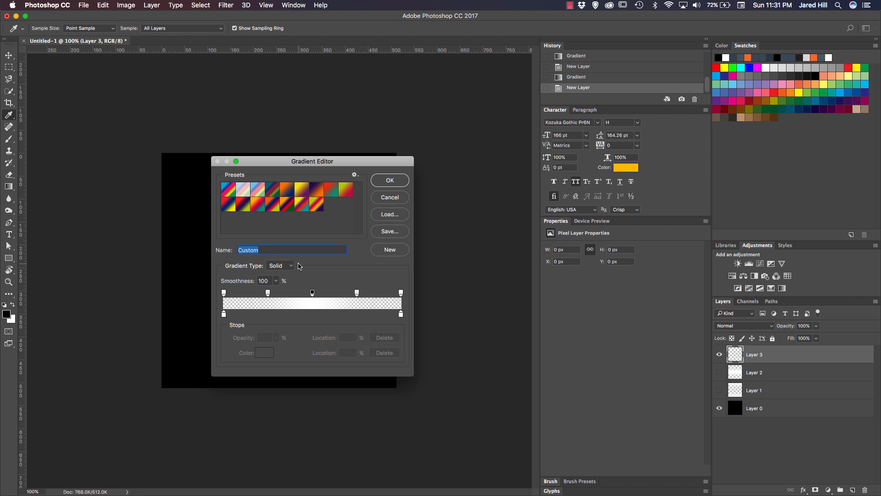
pyautogui.moveTo(283, 296)
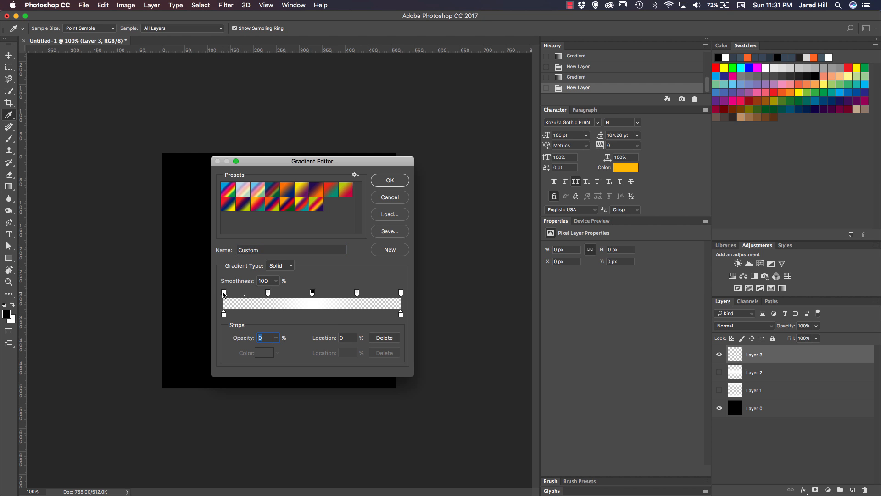
pyautogui.write('100')
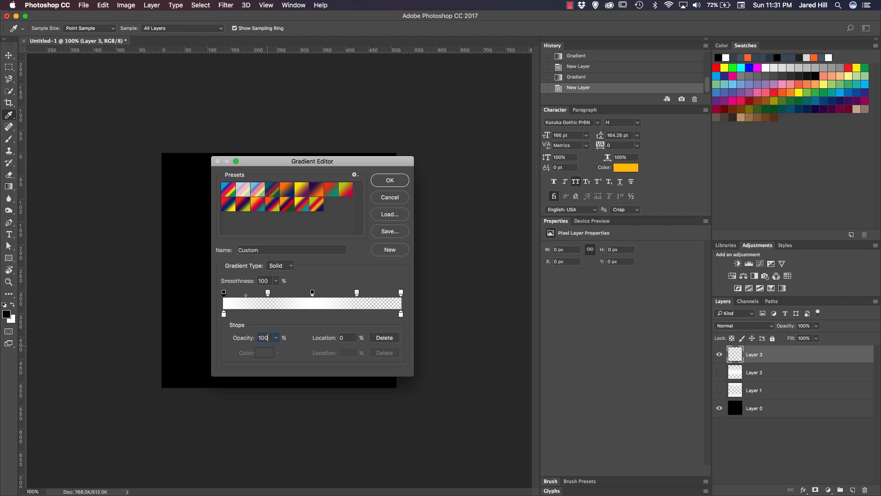
pyautogui.click(400, 293)
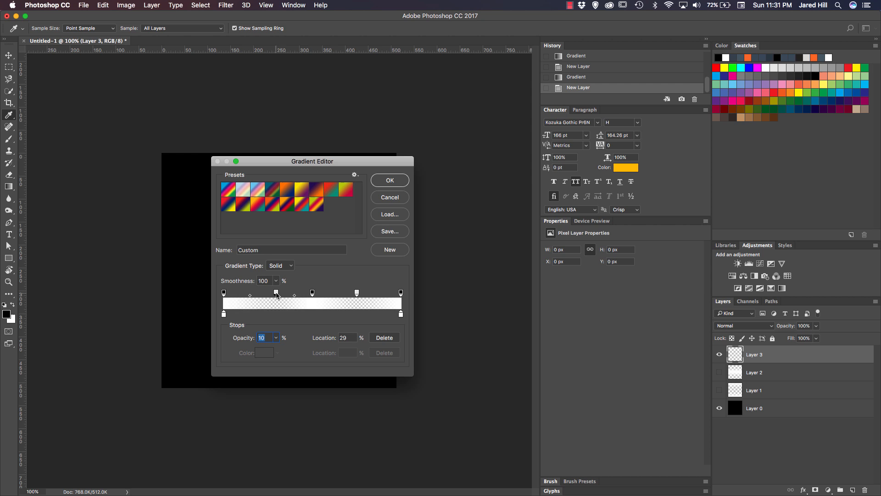
pyautogui.moveTo(275, 291); pyautogui.dragTo(283, 292)
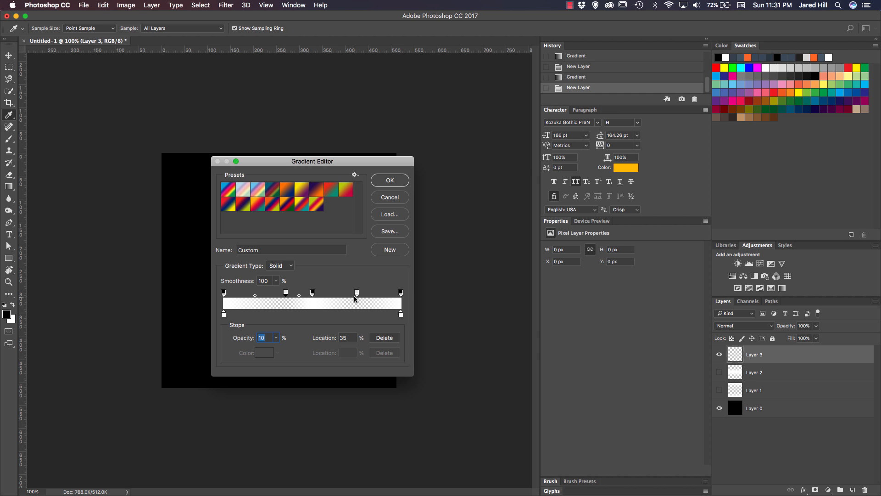
pyautogui.moveTo(356, 292); pyautogui.dragTo(338, 291)
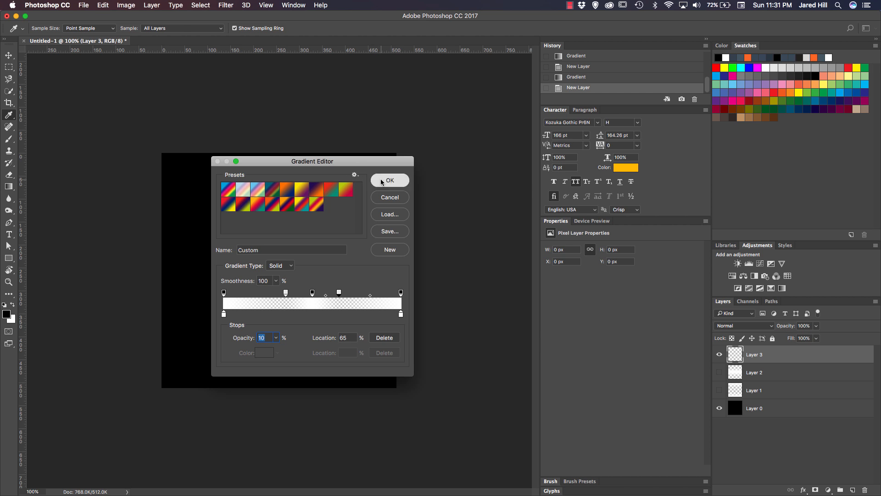
pyautogui.click(389, 180)
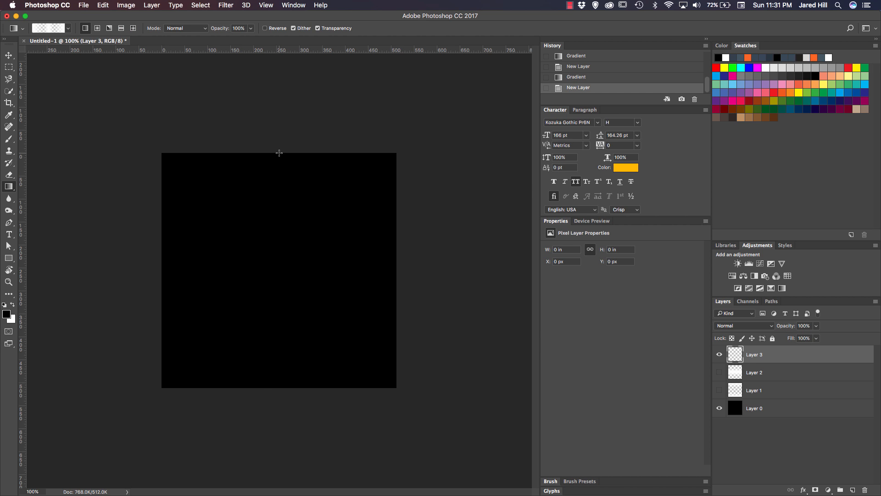
pyautogui.moveTo(267, 390)
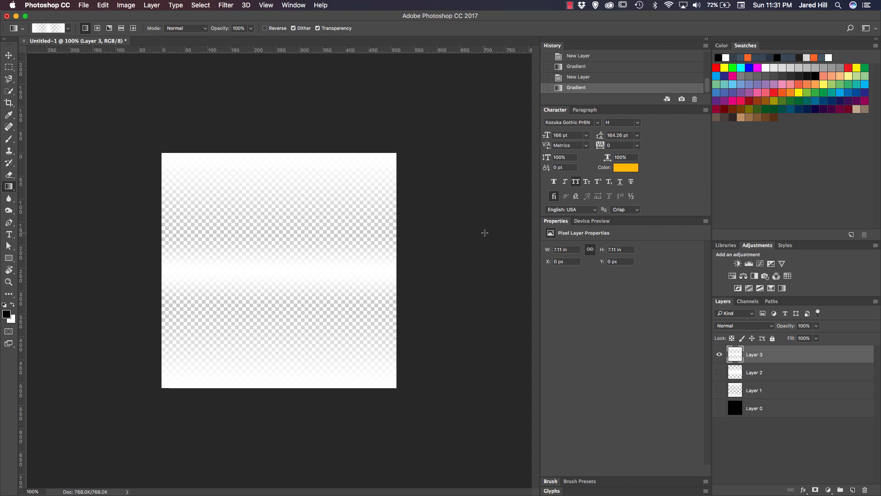
# Save the gradient as CannonBallTex1.png in a new Sprites folder under Assets
pyautogui.click(86, 5)
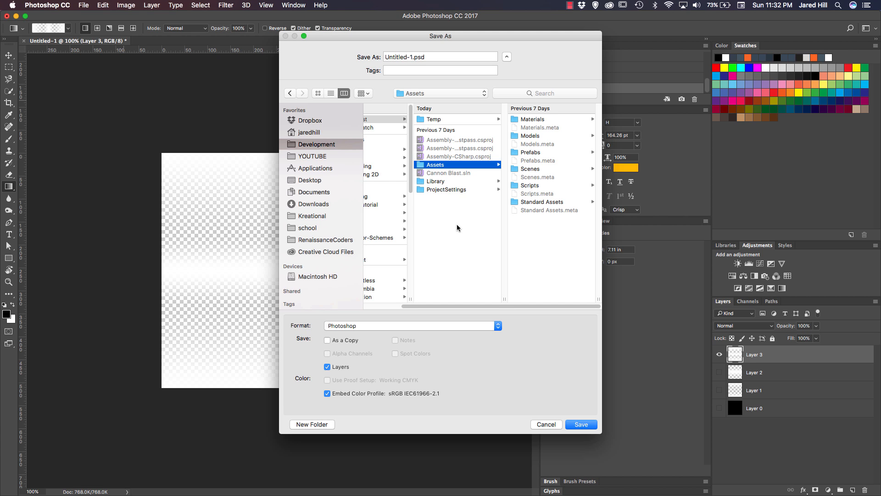
pyautogui.moveTo(533, 196)
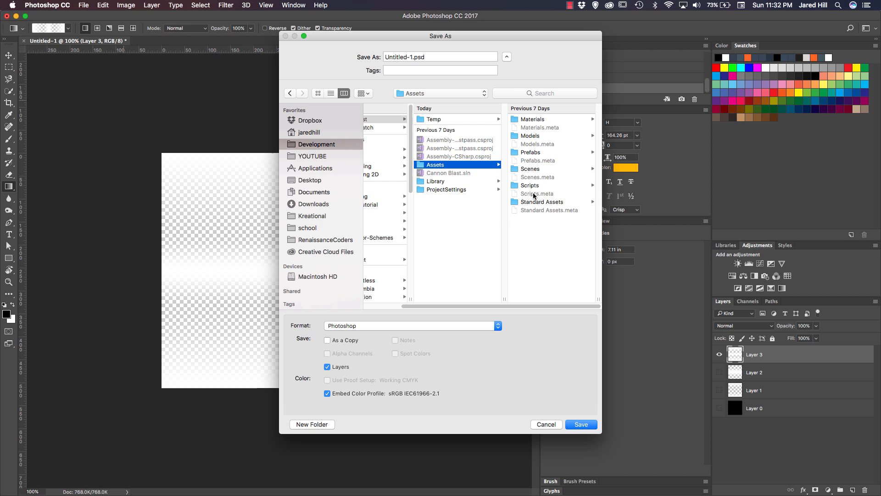
pyautogui.moveTo(320, 427)
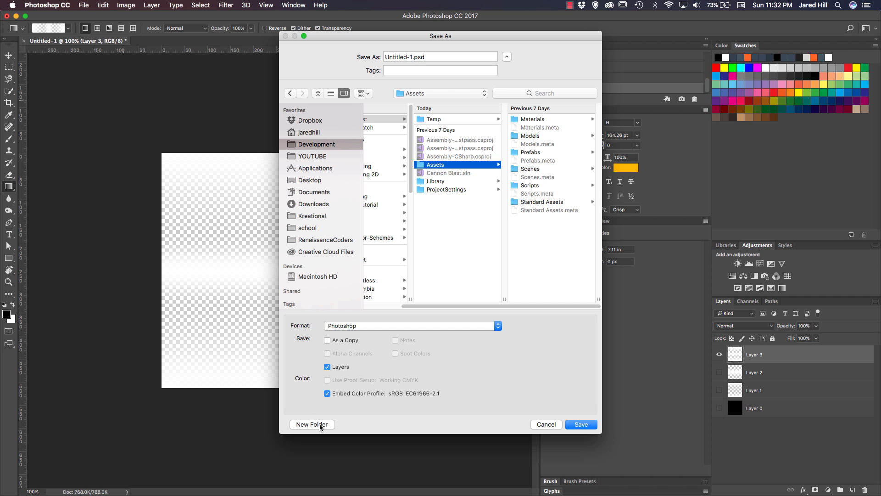
pyautogui.click(312, 424)
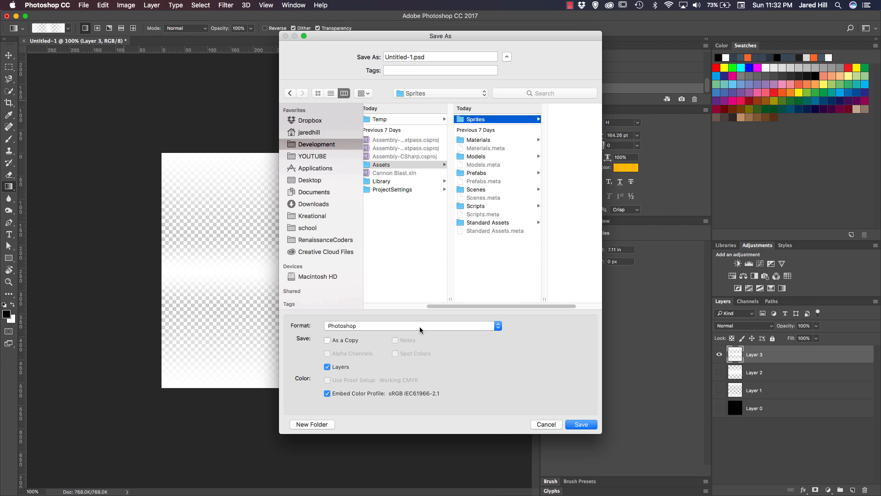
pyautogui.click(409, 325)
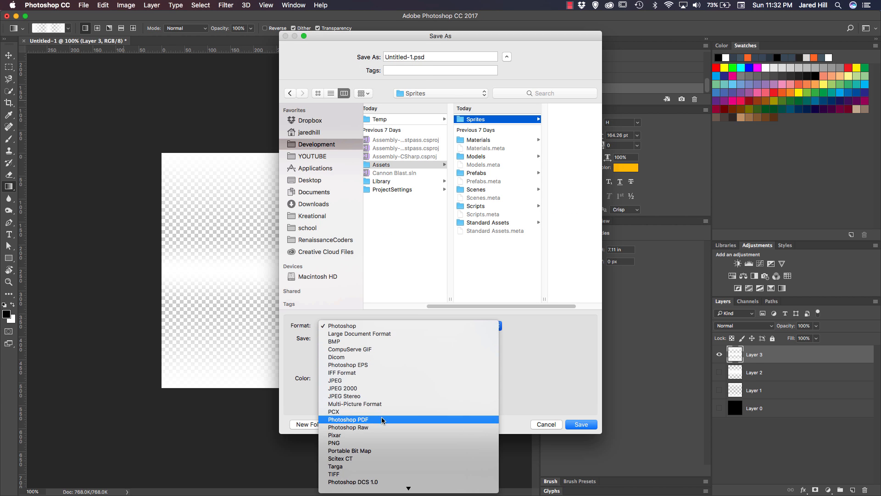
pyautogui.click(334, 442)
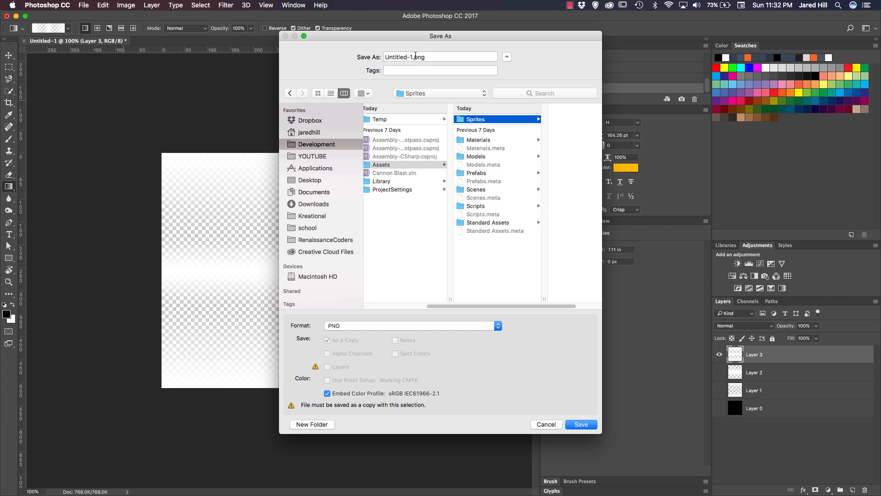
pyautogui.click(417, 57)
pyautogui.write('CannonBallTex')
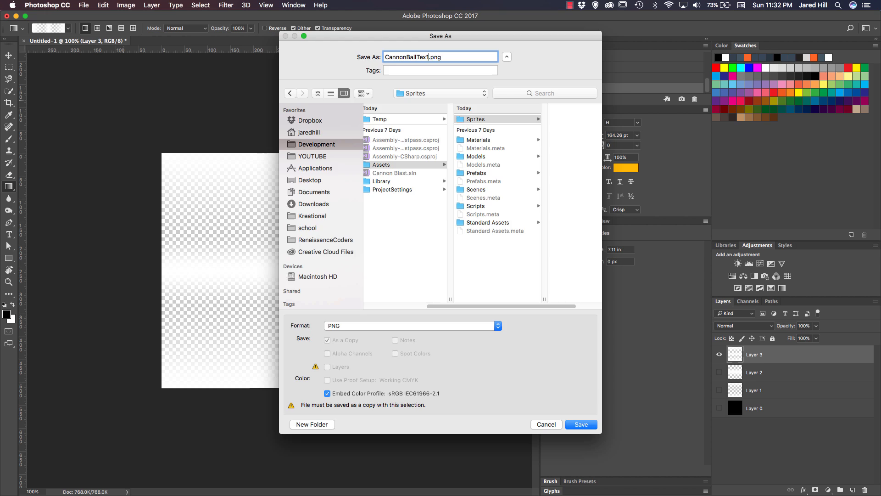
pyautogui.click(580, 424)
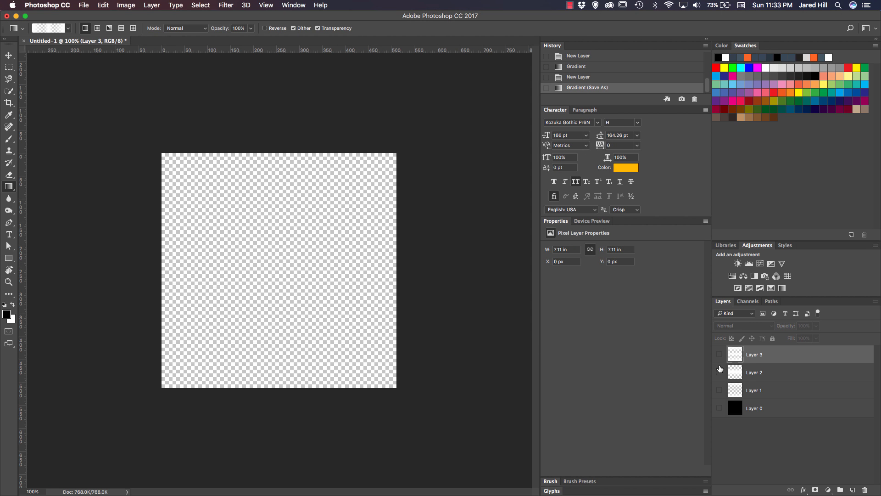
# Show only Layer 2 and save it as CannonBallTex2.png
pyautogui.click(719, 372)
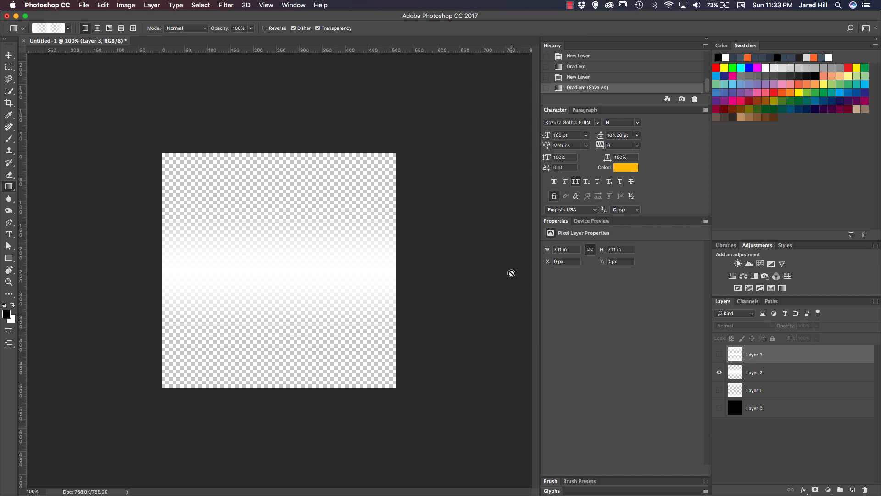
pyautogui.click(84, 5)
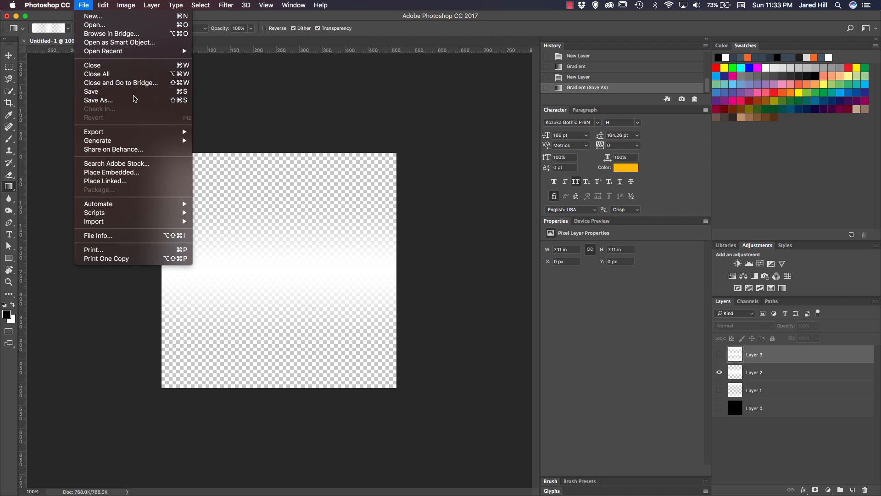
pyautogui.click(97, 100)
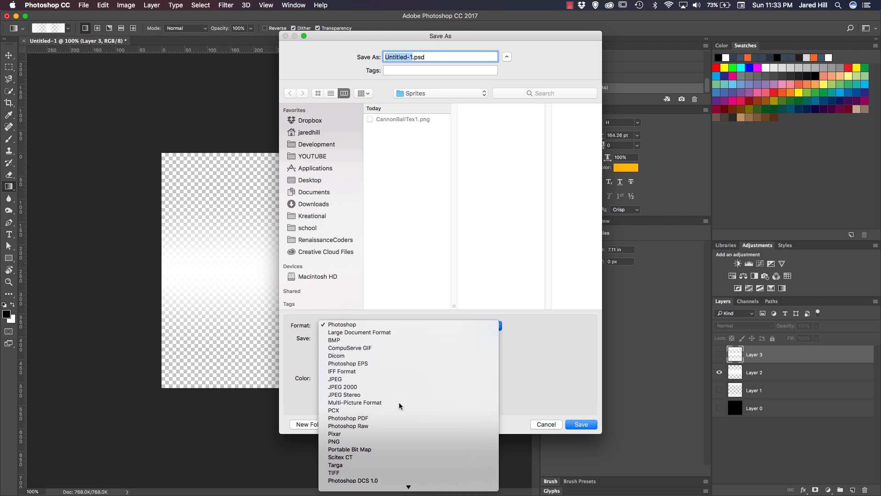
pyautogui.click(581, 424)
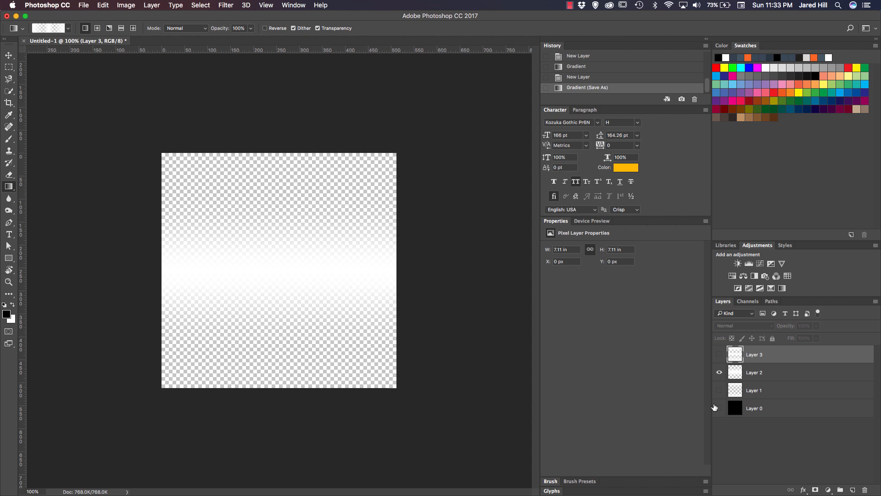
# Show only Layer 1 and save it as CannonBallTex3.png
pyautogui.click(96, 4)
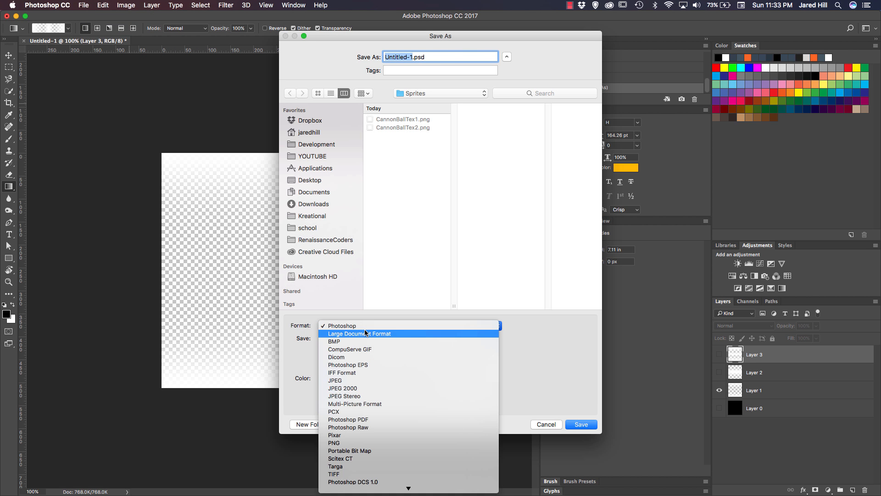
pyautogui.click(334, 442)
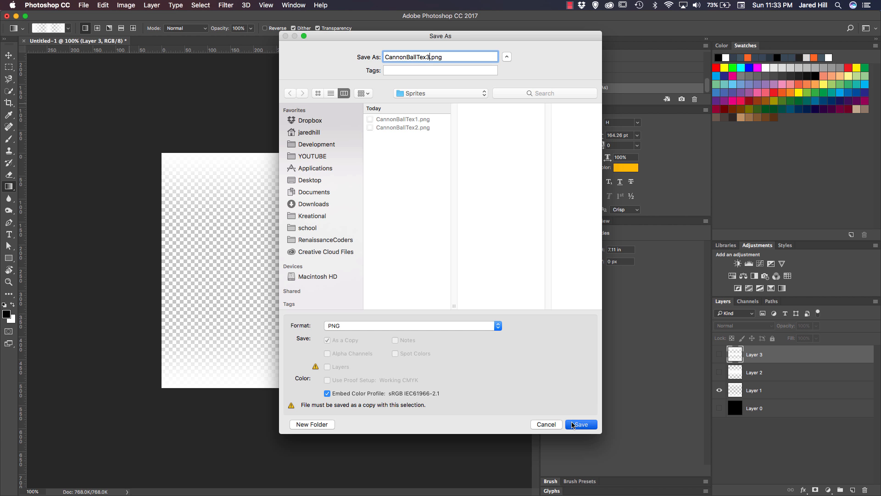
pyautogui.click(580, 424)
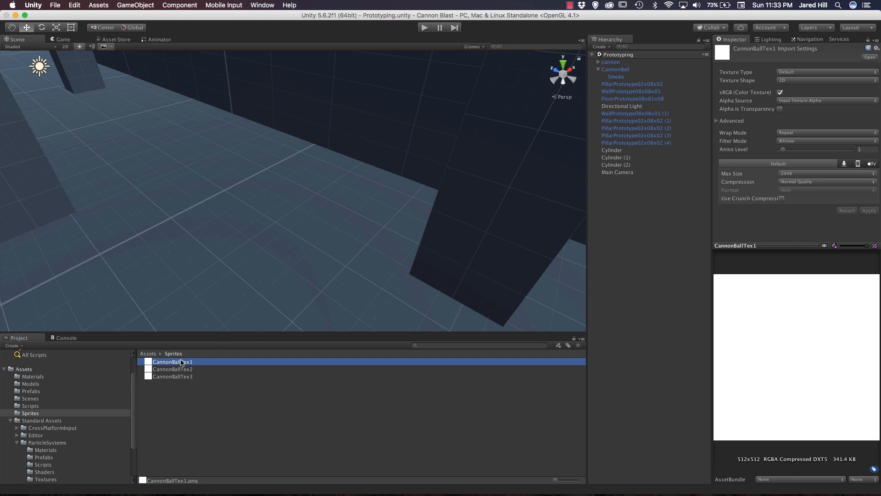
# Enable Alpha Is Transparency on the CannonBallTex import settings
pyautogui.click(780, 109)
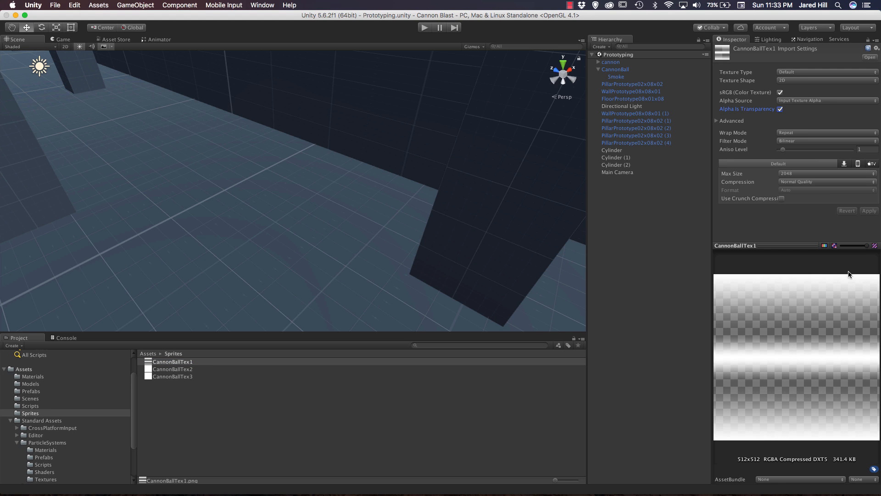
pyautogui.moveTo(782, 343)
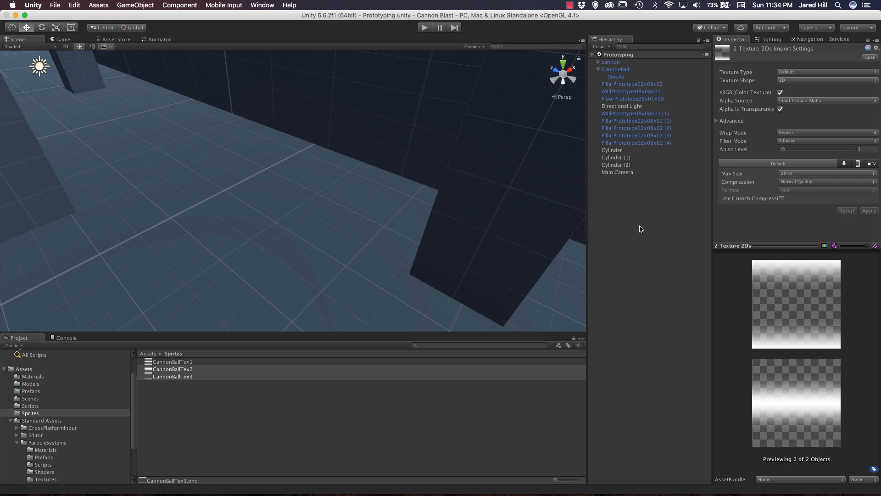
pyautogui.moveTo(325, 347)
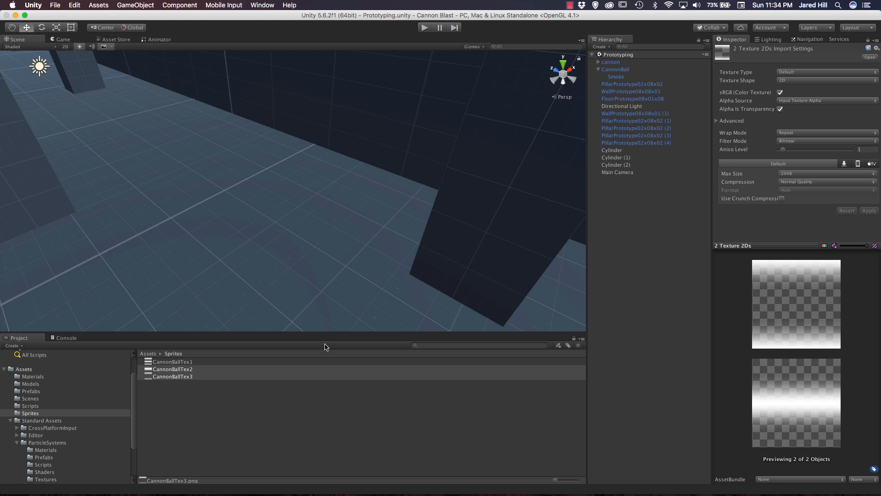
# Give the CannonBallTrail material a gradient particle texture and a faint white tint
pyautogui.click(32, 376)
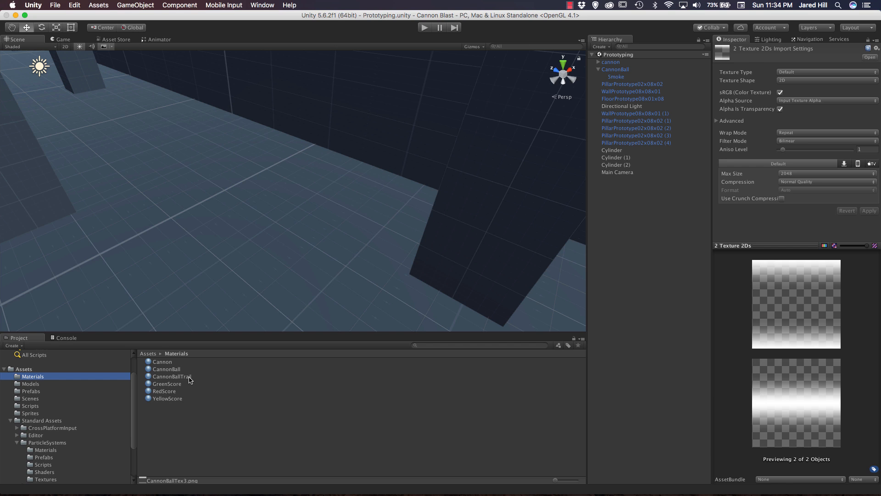
pyautogui.click(172, 376)
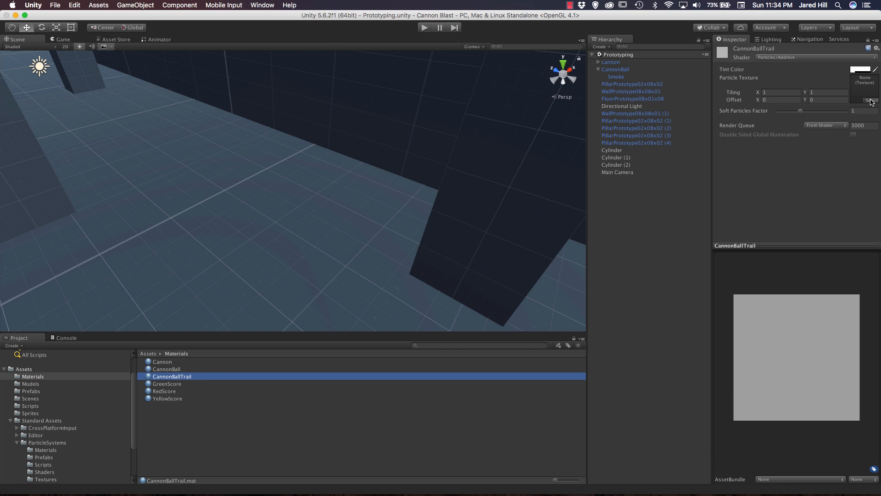
pyautogui.click(872, 100)
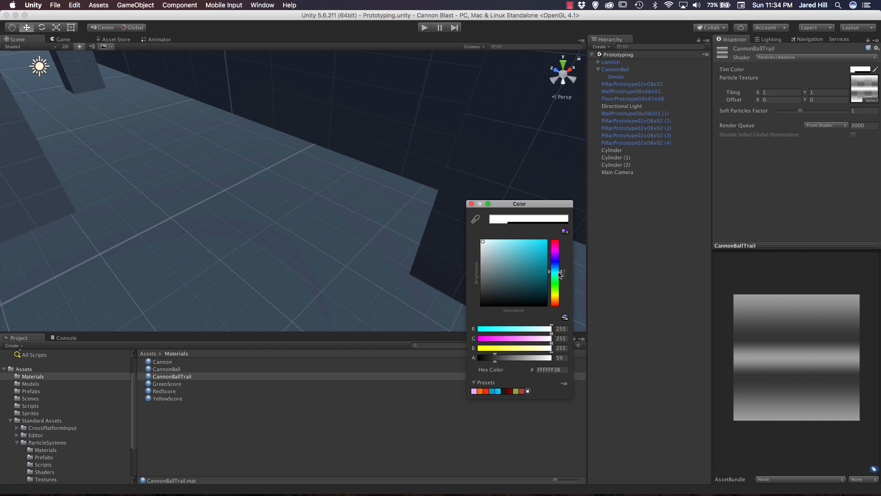
pyautogui.click(514, 251)
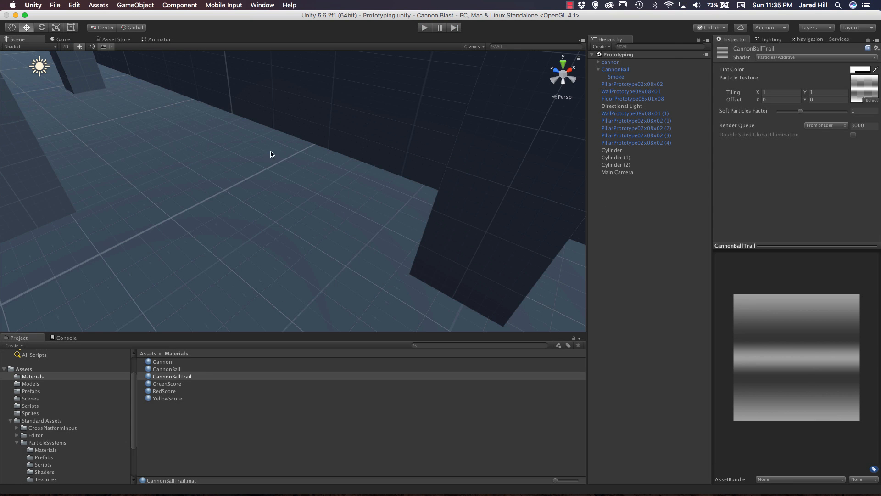
pyautogui.click(614, 68)
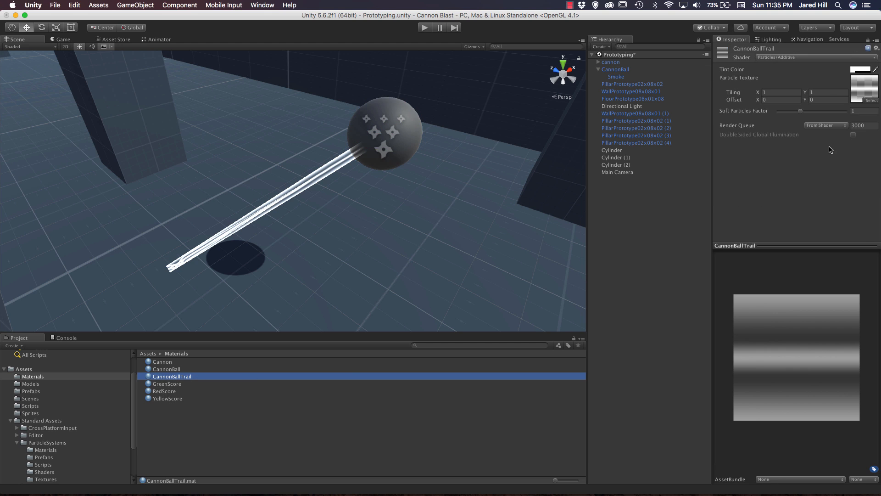
# Inspect the cannonball's trail, then play the game to test it and stop
pyautogui.click(871, 87)
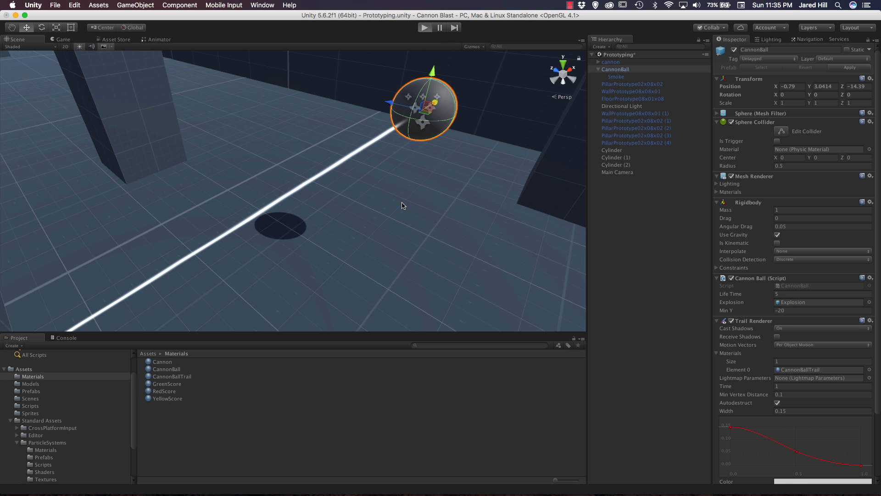
pyautogui.click(435, 29)
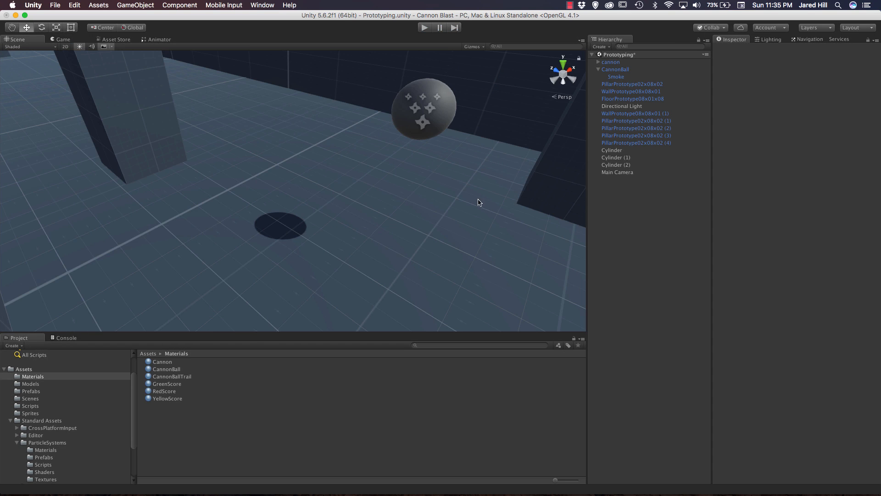
pyautogui.click(172, 377)
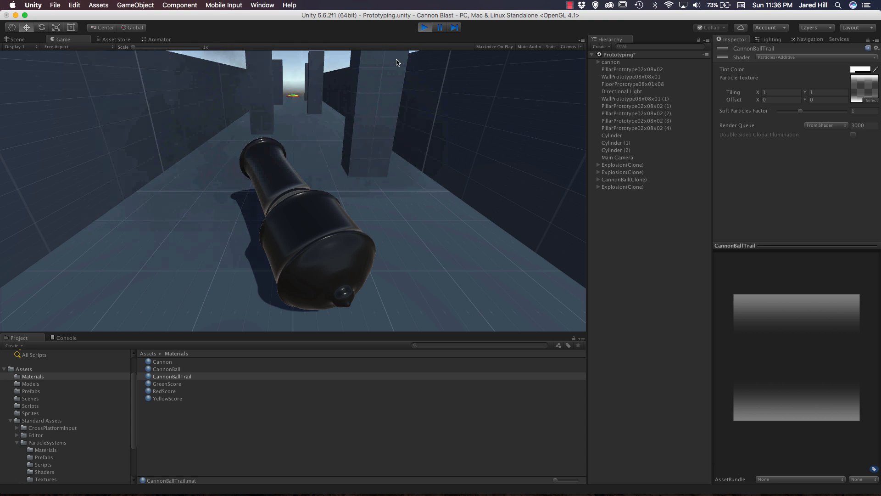
pyautogui.click(13, 38)
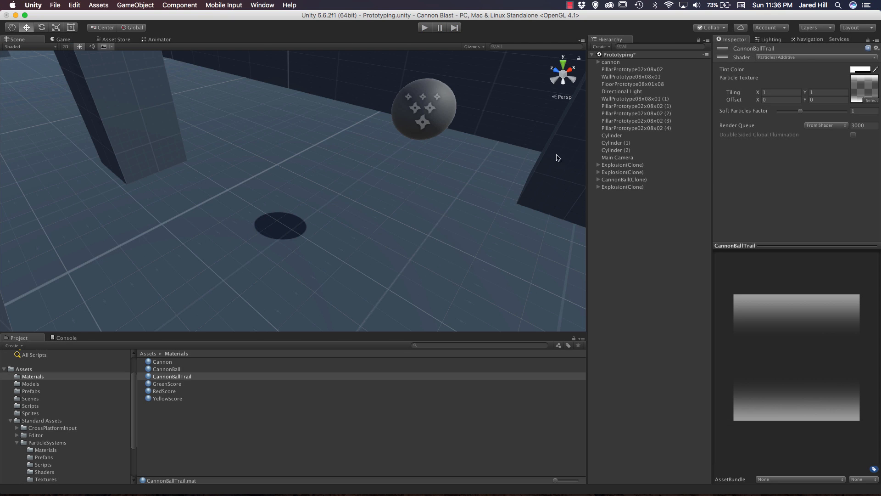
# Try the Trail Renderer's Tile, Distribute and Repeat Per Segment texture modes on the cannonball
pyautogui.click(424, 109)
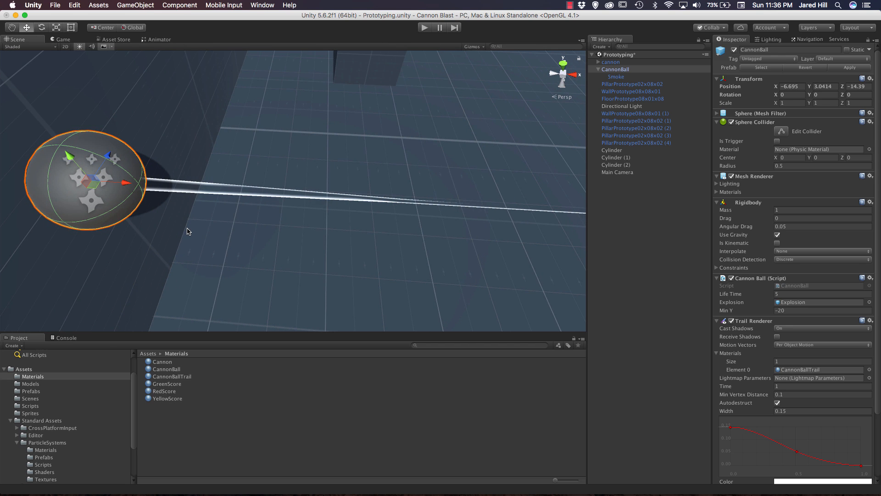
pyautogui.moveTo(331, 208)
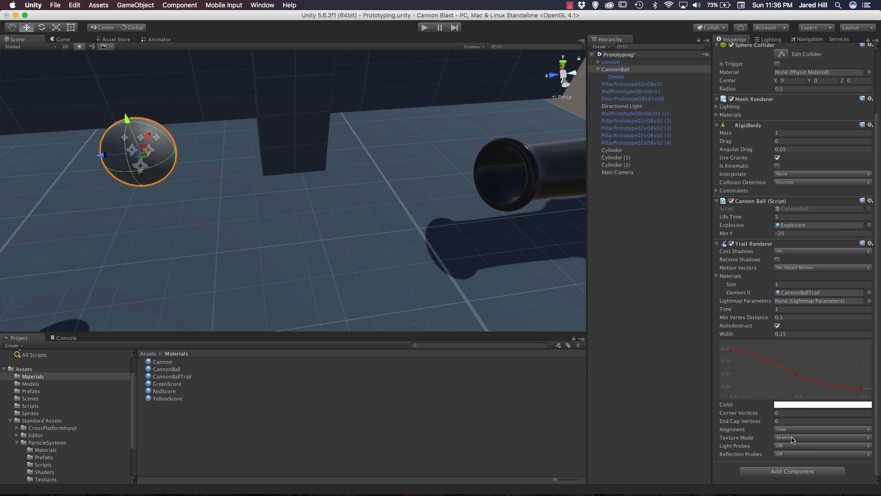
pyautogui.click(822, 436)
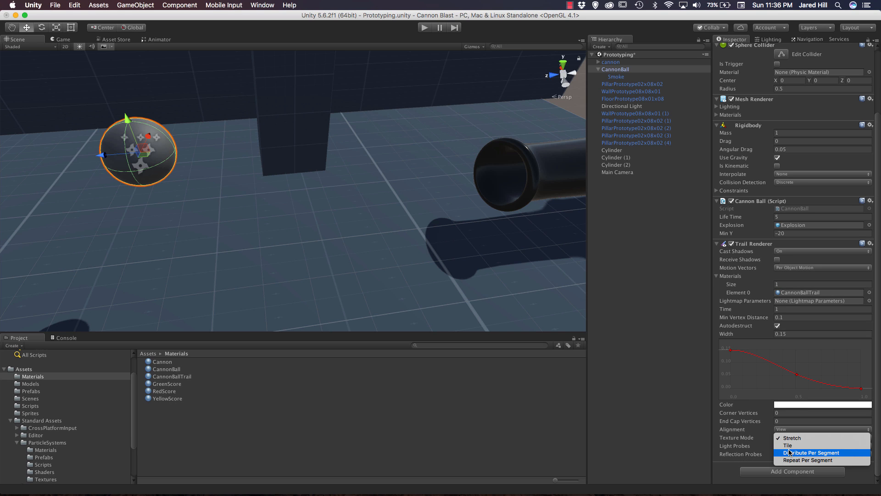
pyautogui.moveTo(808, 459)
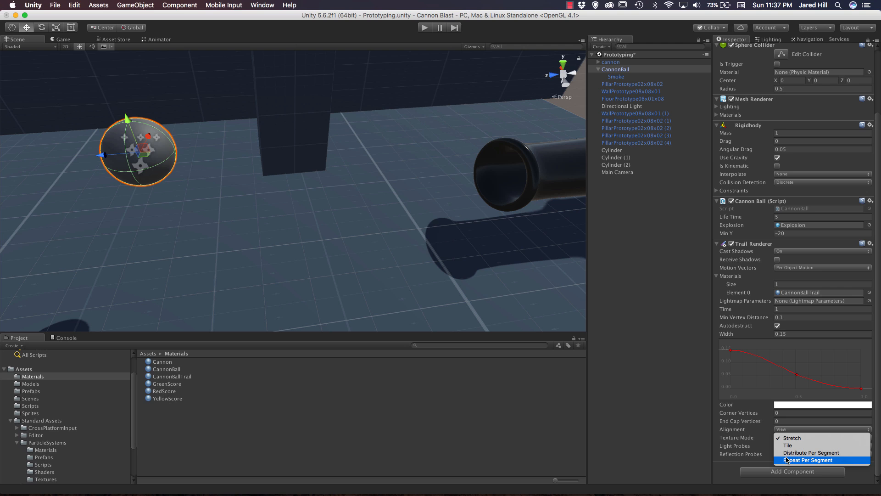
pyautogui.moveTo(797, 444)
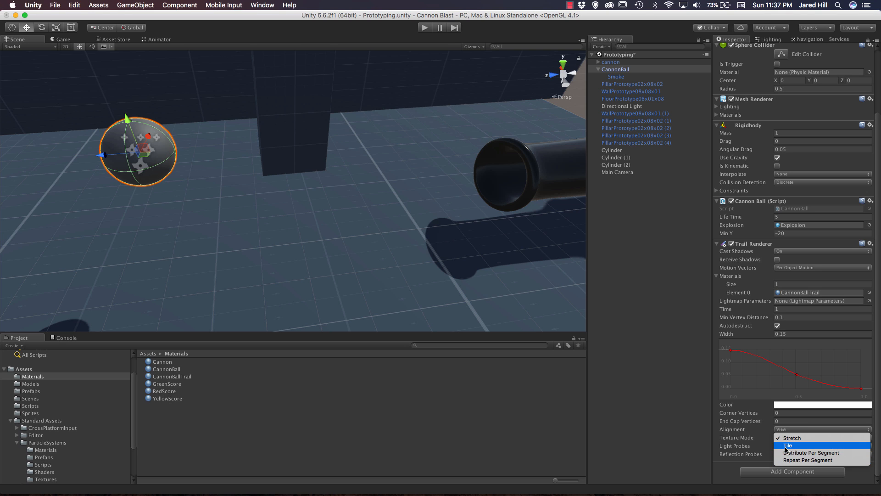
pyautogui.click(785, 444)
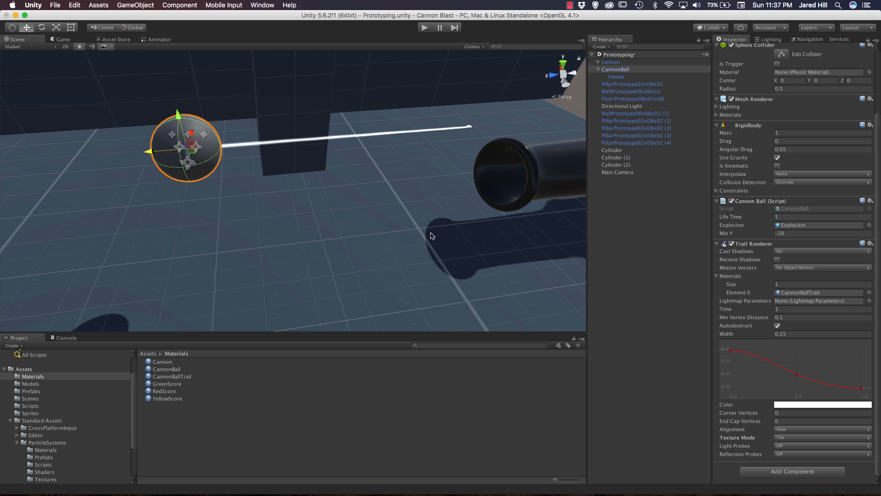
pyautogui.click(822, 437)
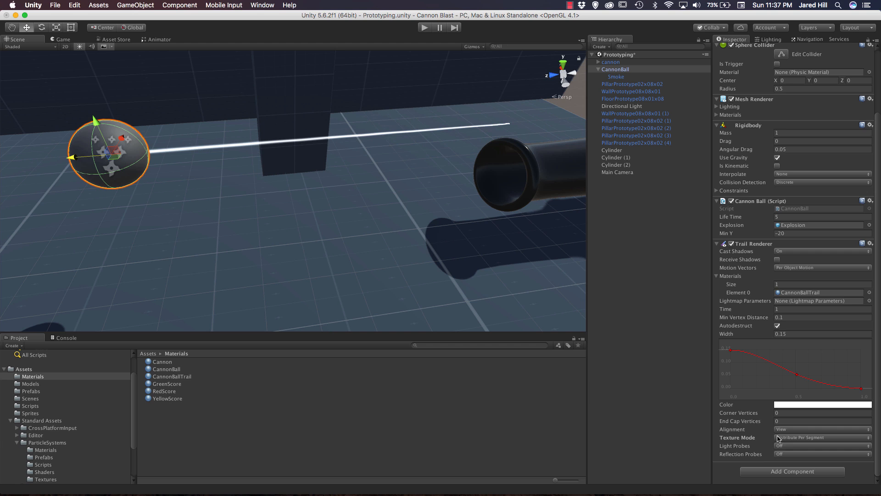
pyautogui.click(823, 437)
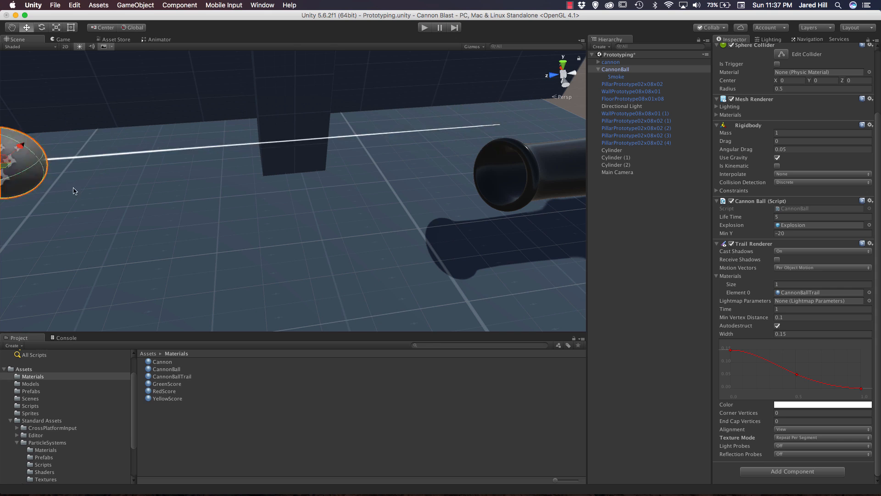
# Set the trail's Texture Mode back to Stretch and reselect the CannonBallTrail material
pyautogui.click(822, 437)
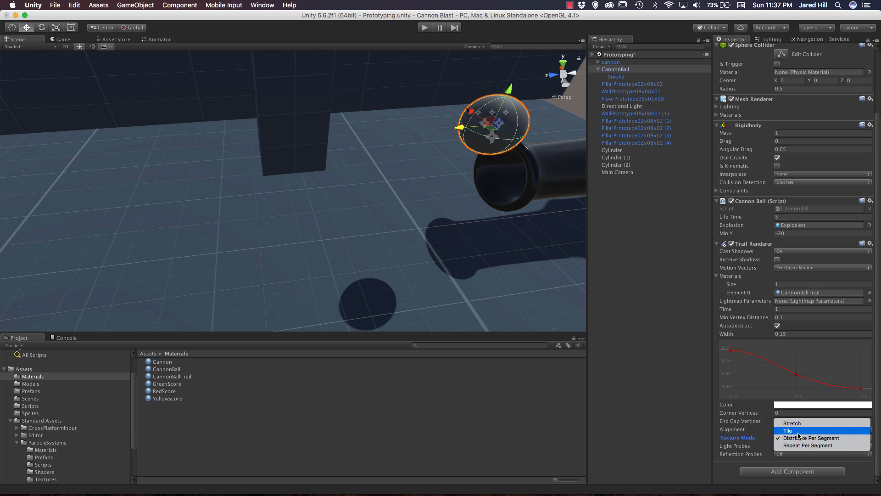
pyautogui.click(791, 422)
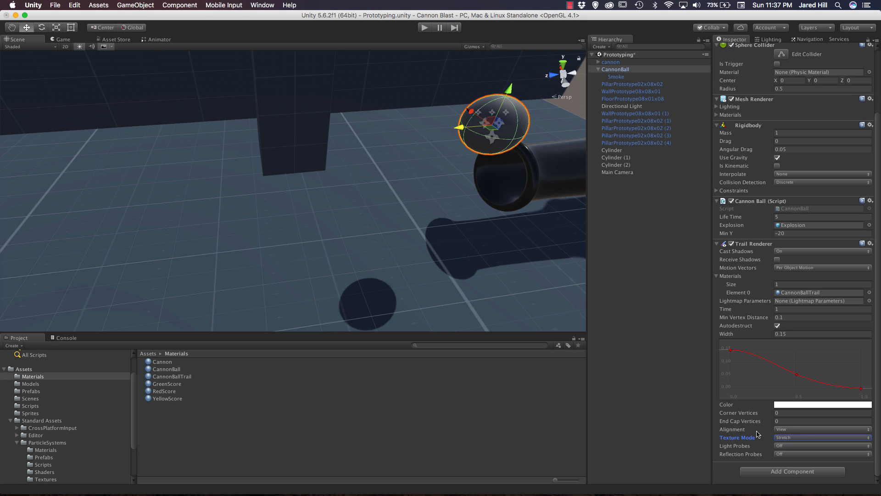
pyautogui.click(172, 376)
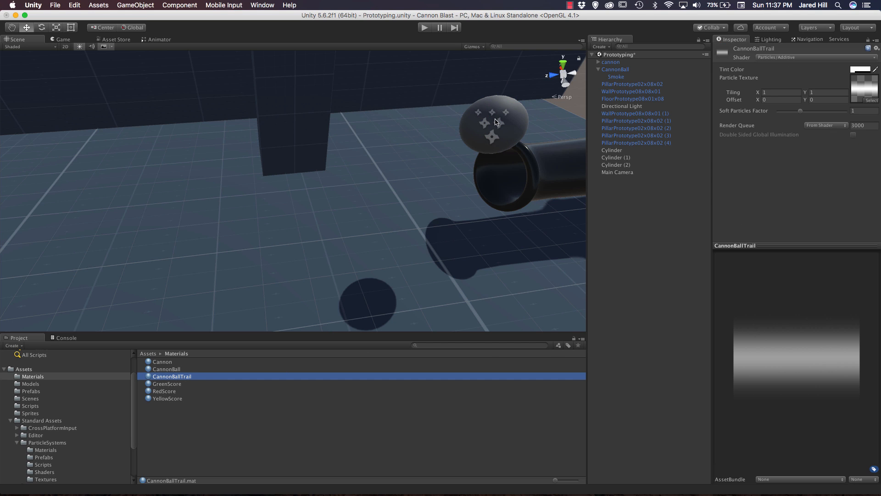
# Raise the Tint Color alpha to 255 so the trail tint is opaque white
pyautogui.click(865, 68)
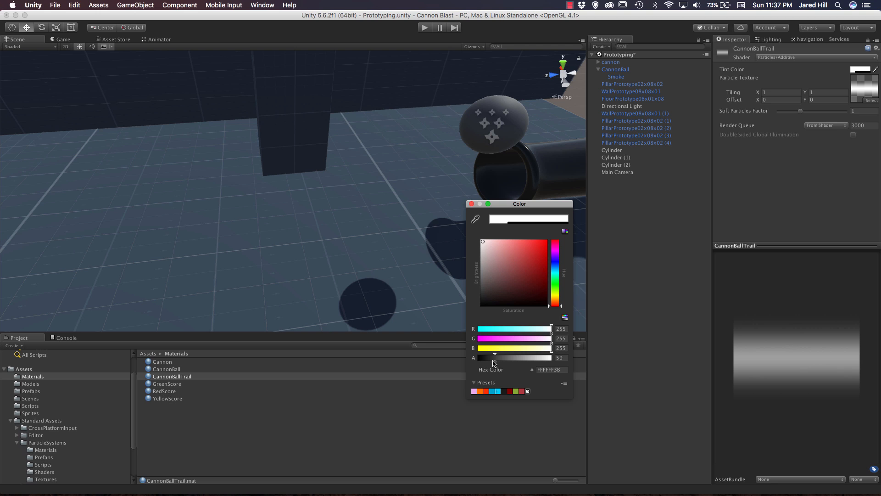
pyautogui.moveTo(495, 357); pyautogui.dragTo(550, 356)
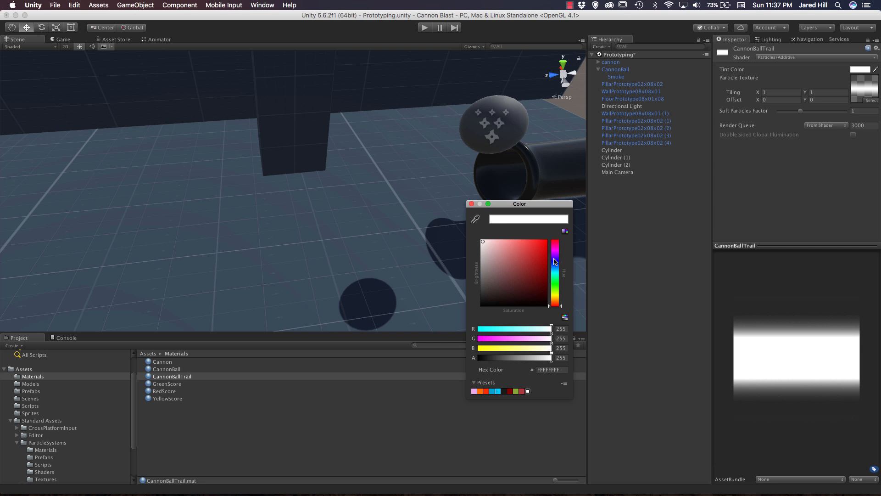
pyautogui.click(545, 251)
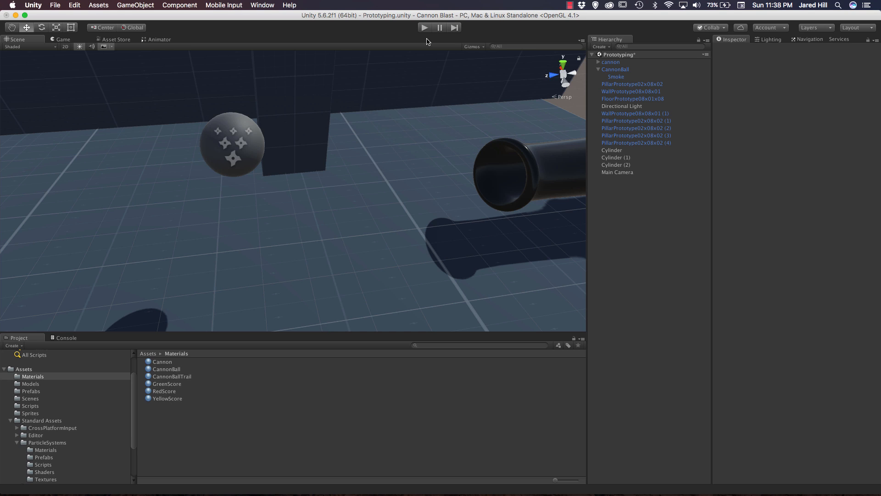
pyautogui.moveTo(290, 58)
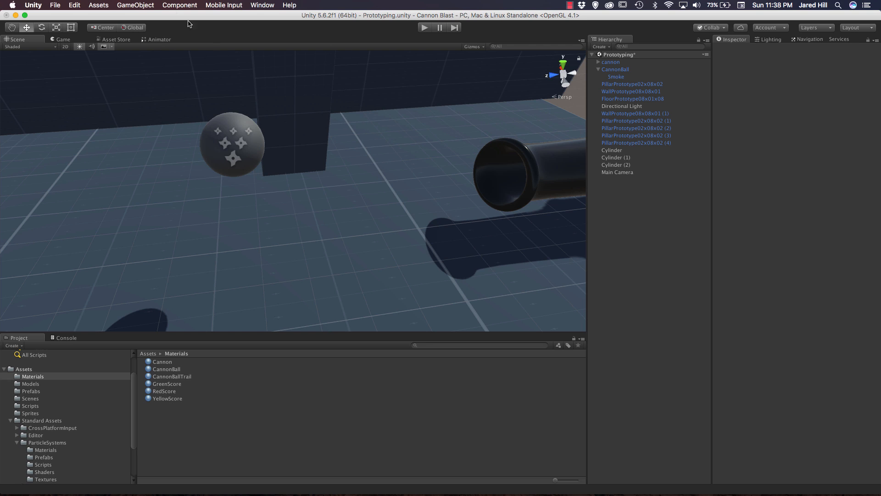
# Create a UI Slider, a Button and a Text element via GameObject > UI
pyautogui.click(134, 4)
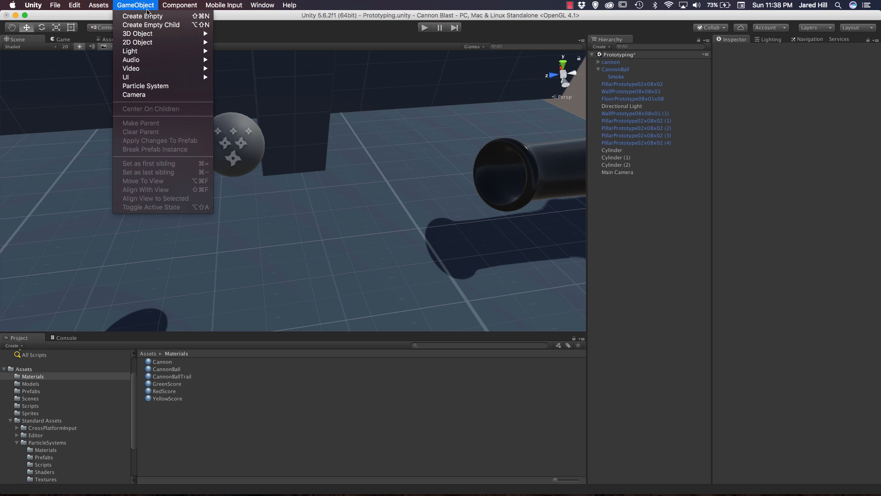
pyautogui.moveTo(137, 77)
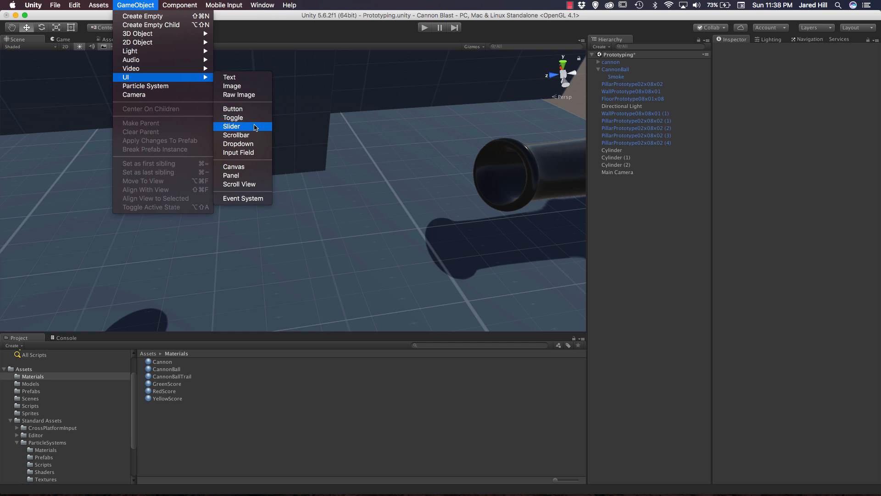
pyautogui.click(232, 126)
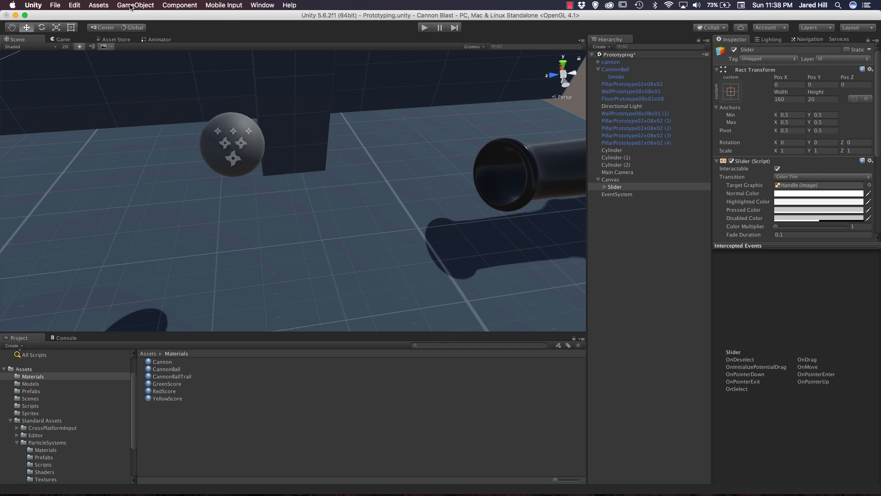
pyautogui.click(134, 4)
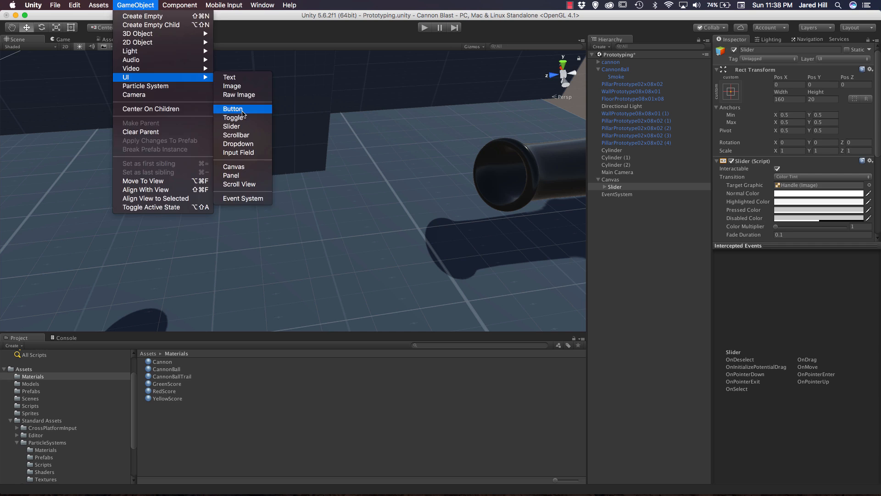
pyautogui.click(233, 108)
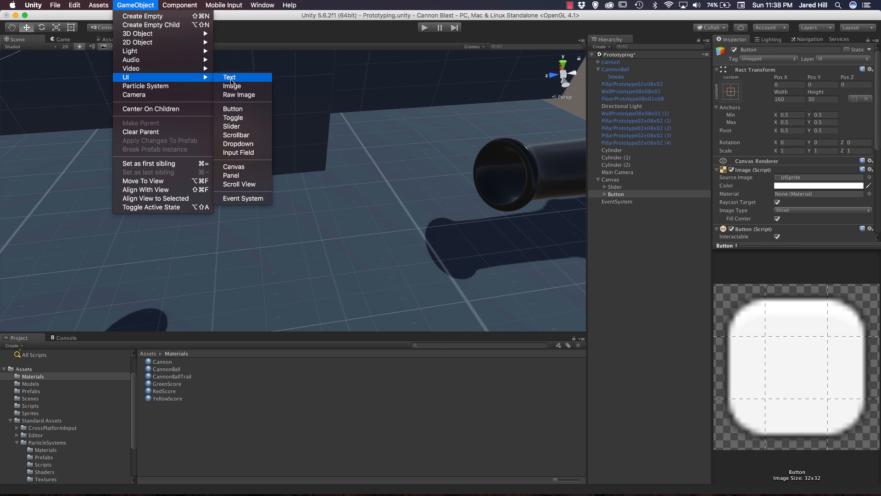
pyautogui.click(229, 77)
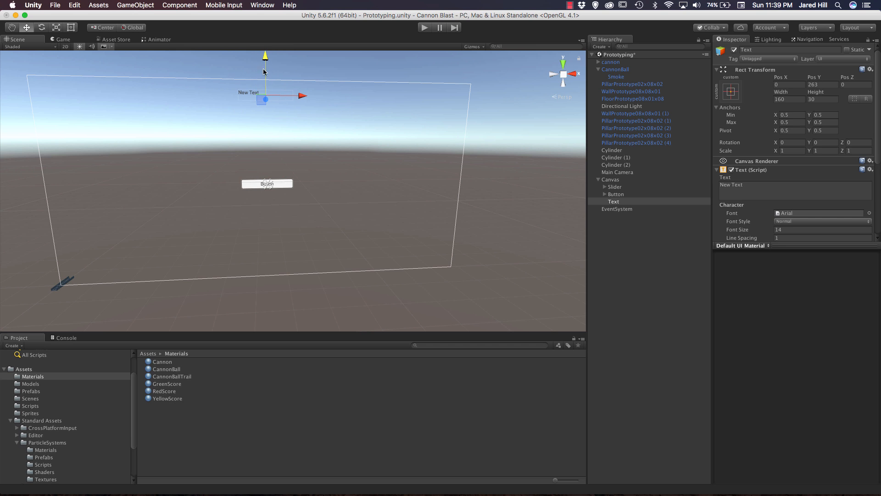
# Centre the Text element's alignment and set its content to 'Score: 0'
pyautogui.scroll(-3)
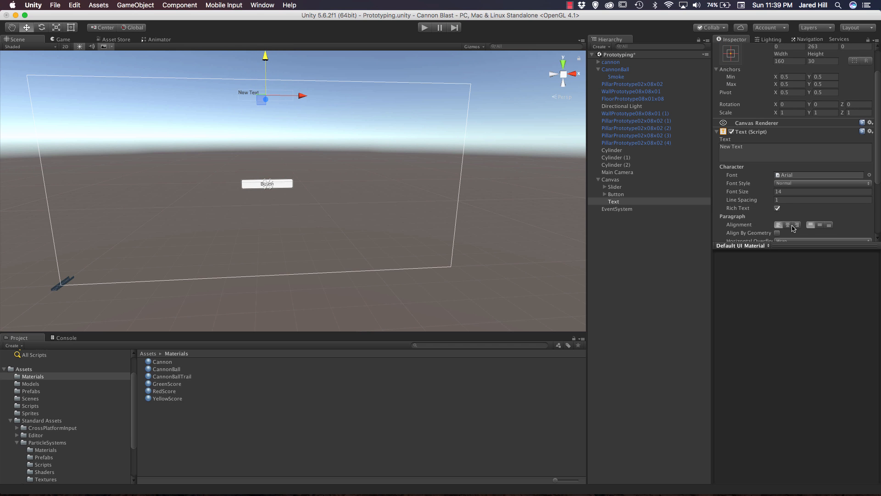
pyautogui.click(822, 190)
pyautogui.write('26')
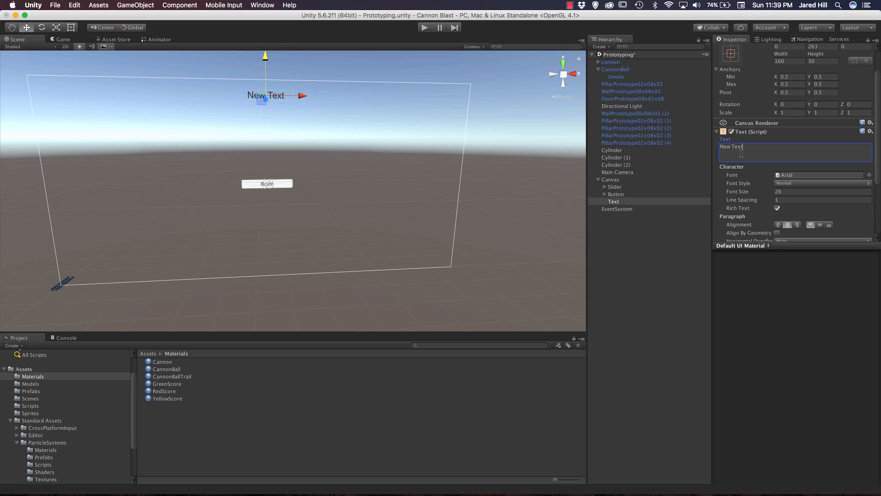
pyautogui.write('Score: 0')
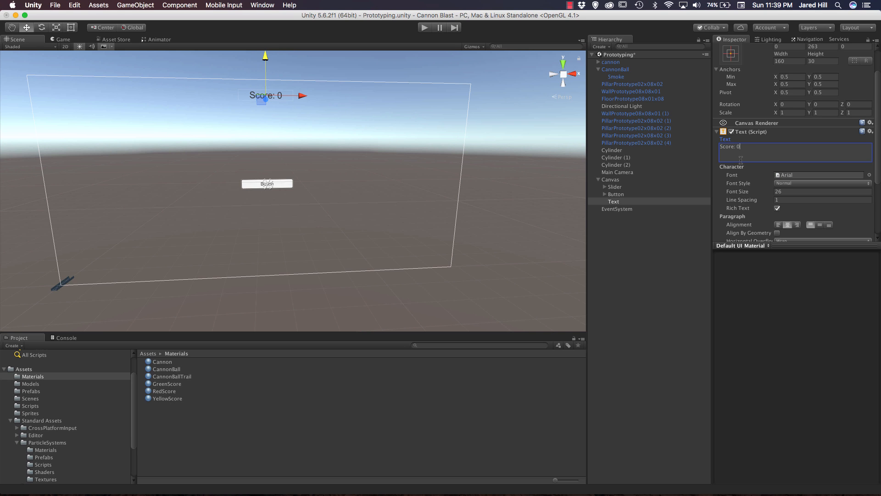
pyautogui.moveTo(532, 227)
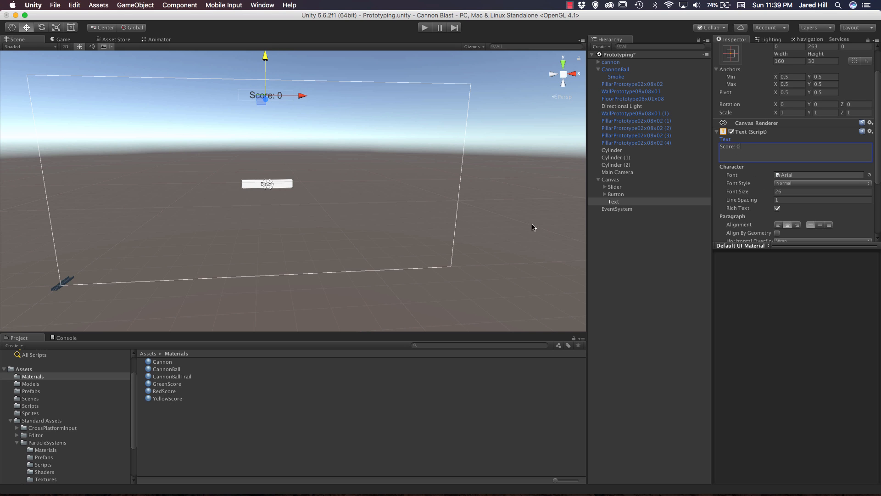
pyautogui.click(615, 187)
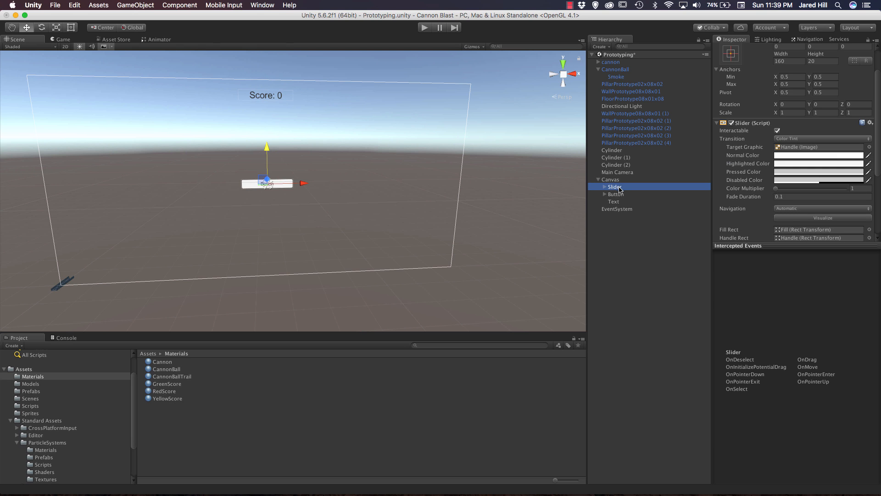
# Rotate the Slider to 90° vertical and move it toward the canvas's left side
pyautogui.click(616, 193)
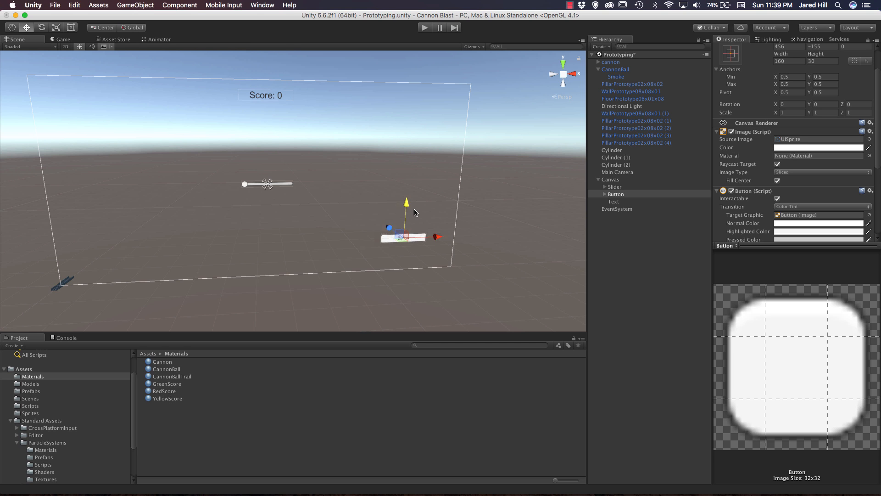
pyautogui.click(615, 187)
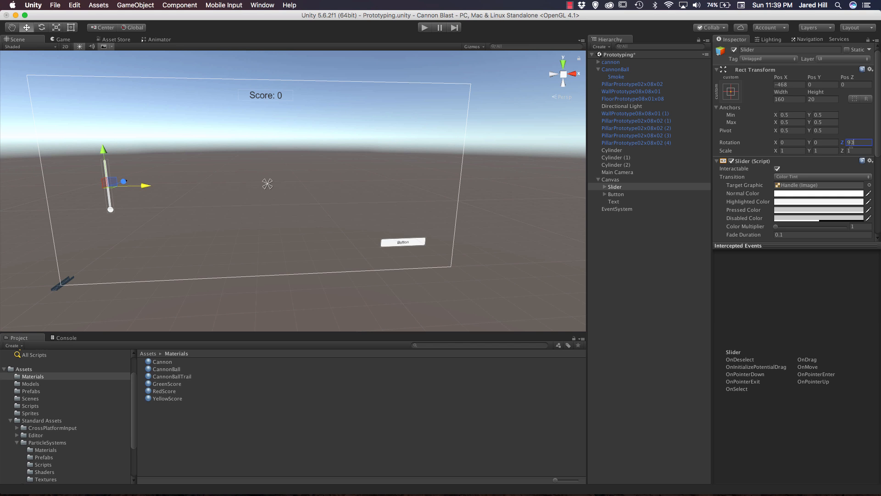
pyautogui.write('90')
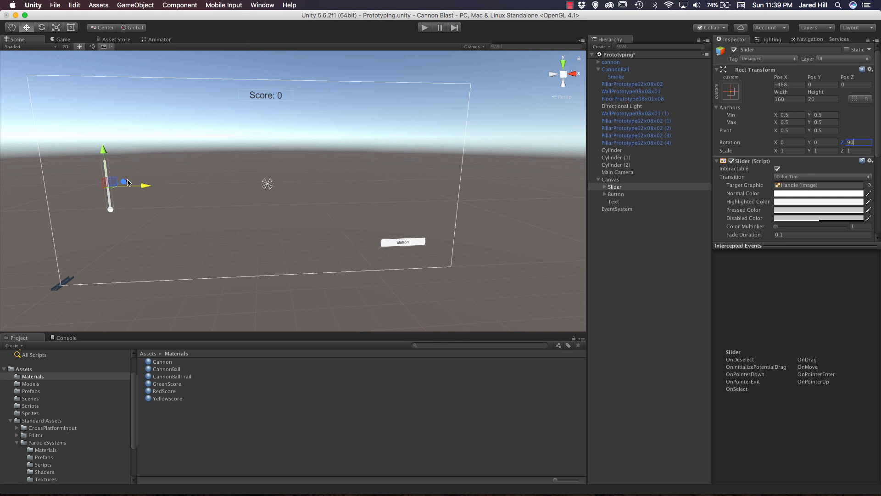
pyautogui.moveTo(122, 182); pyautogui.dragTo(101, 182)
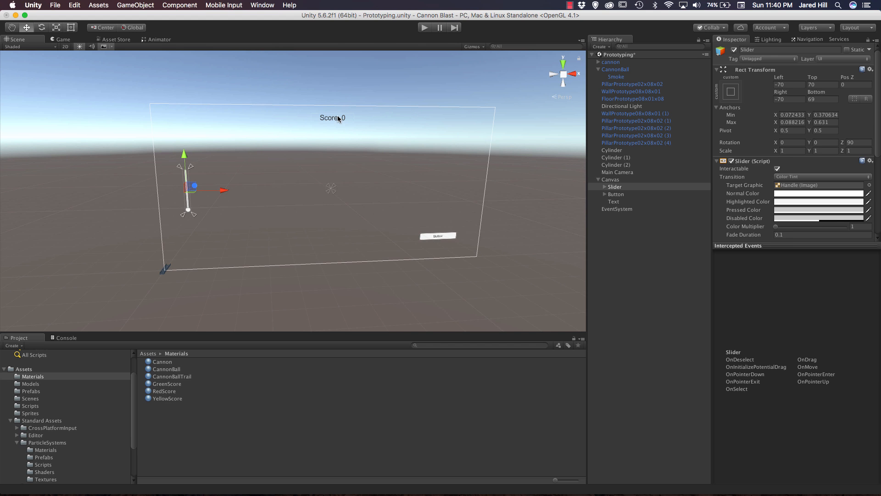
pyautogui.click(613, 201)
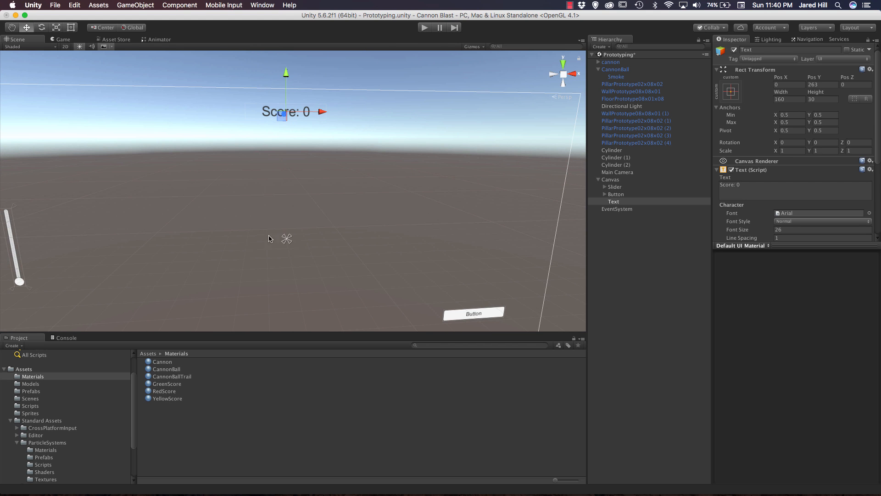
pyautogui.click(615, 195)
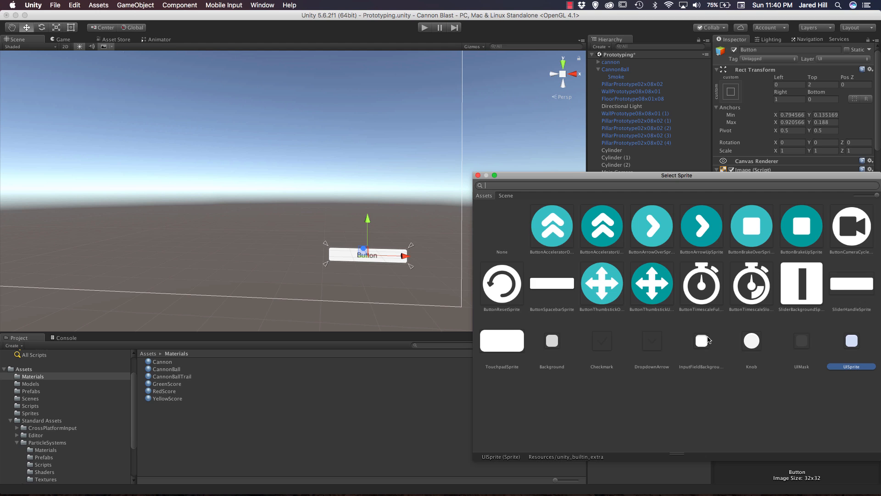
pyautogui.moveTo(638, 357)
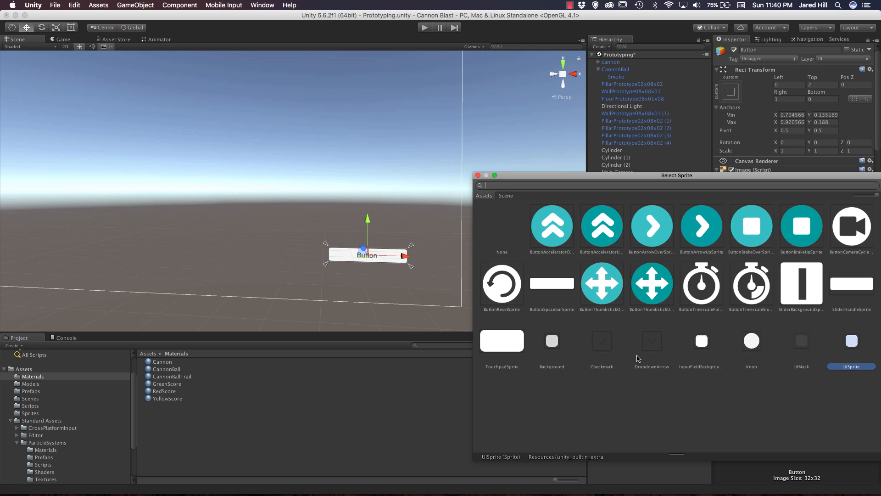
# Give the Button the round Knob sprite as its source image
pyautogui.click(751, 341)
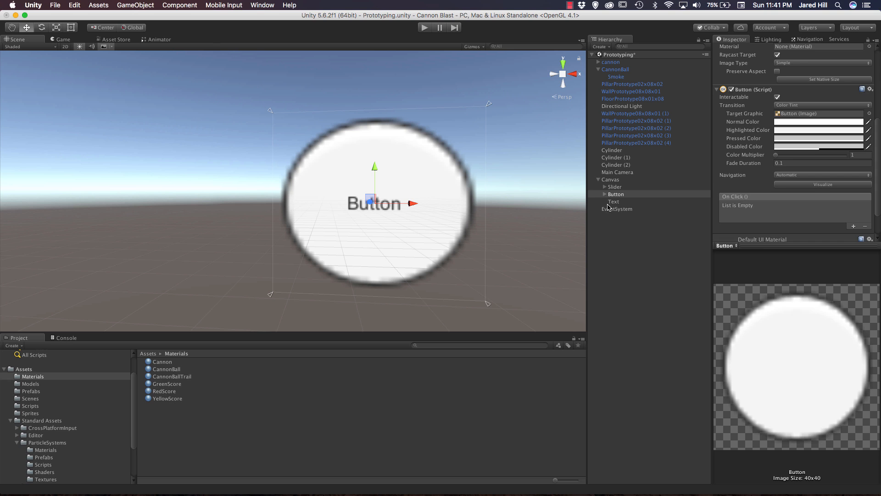
# Change the button's label to 'Fire' with font size 46 in white
pyautogui.click(613, 201)
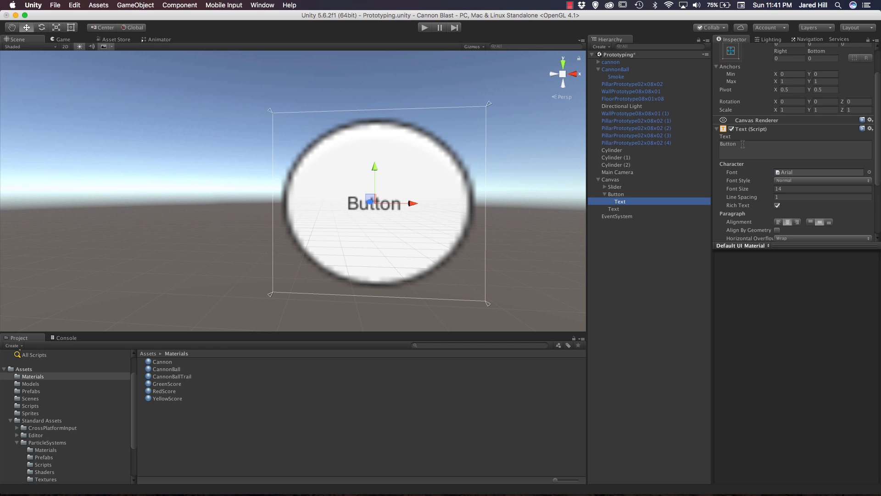
pyautogui.click(615, 194)
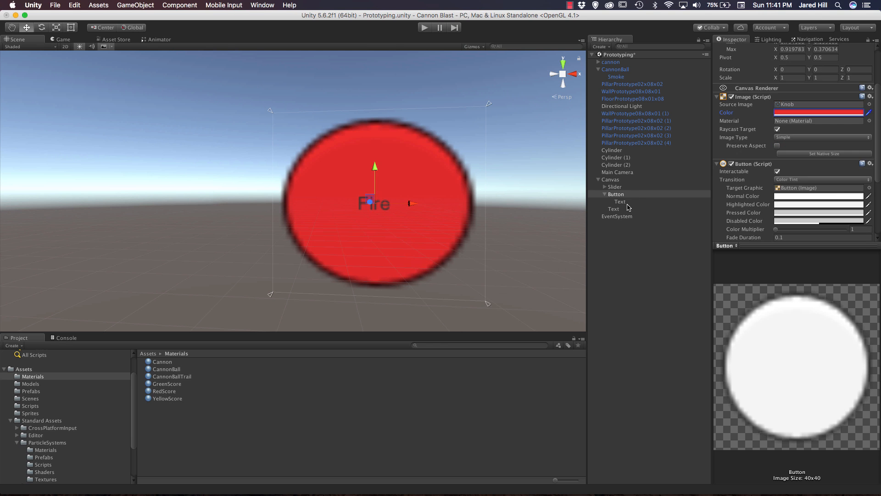
pyautogui.click(620, 201)
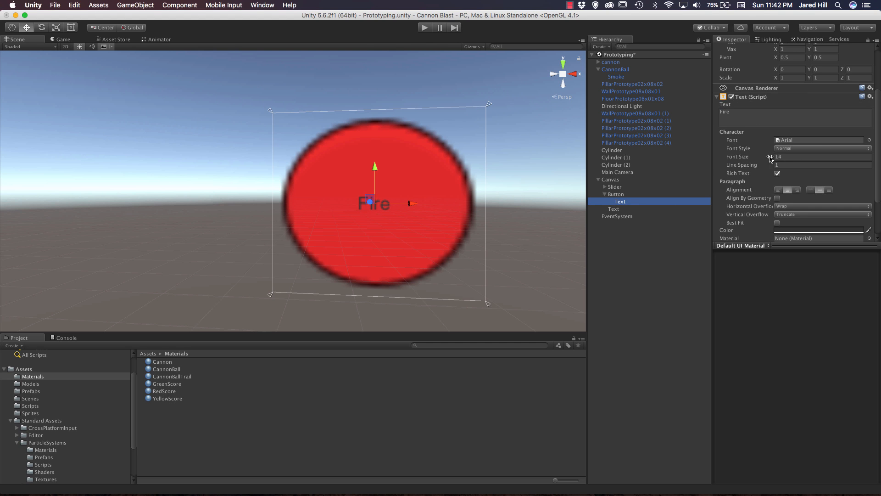
pyautogui.click(817, 229)
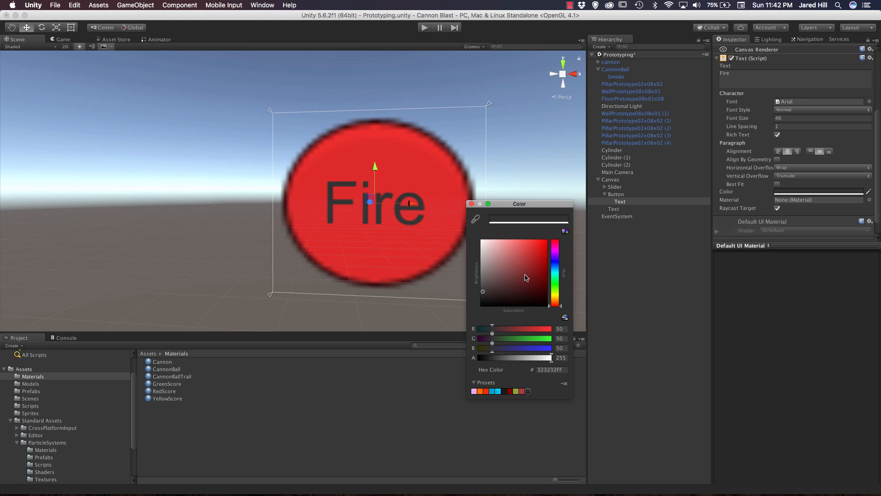
pyautogui.click(481, 242)
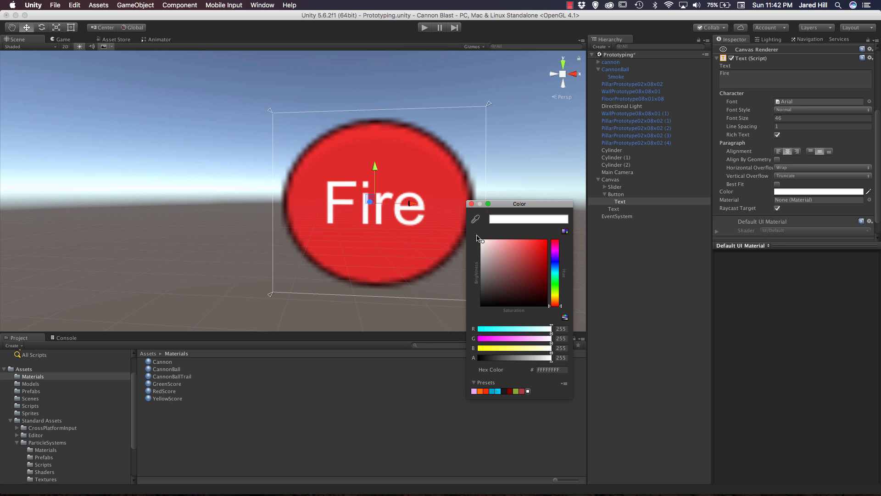
# Scale the vertical Slider up to roughly 1.98–2.84 in its Rect Transform
pyautogui.click(472, 204)
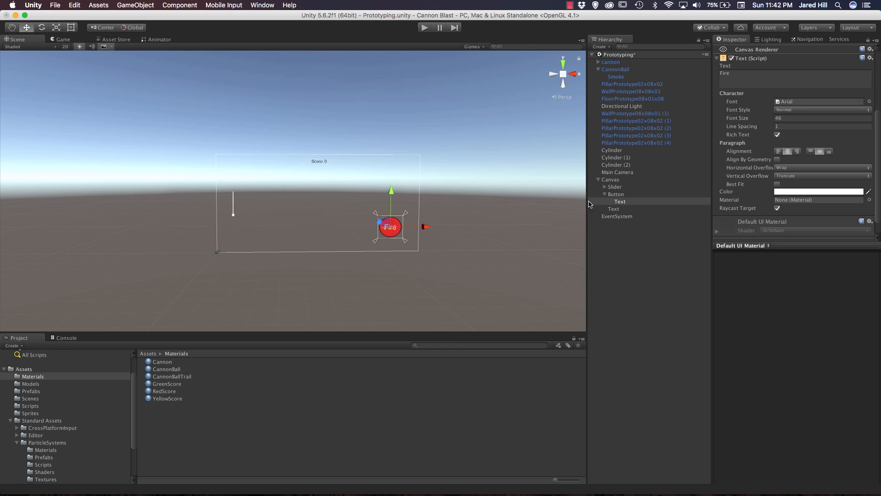
pyautogui.click(615, 187)
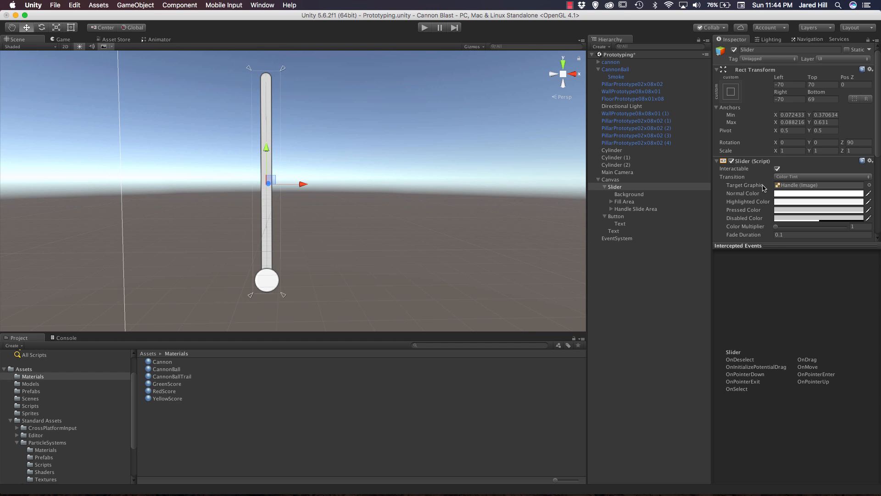
pyautogui.write('1.98')
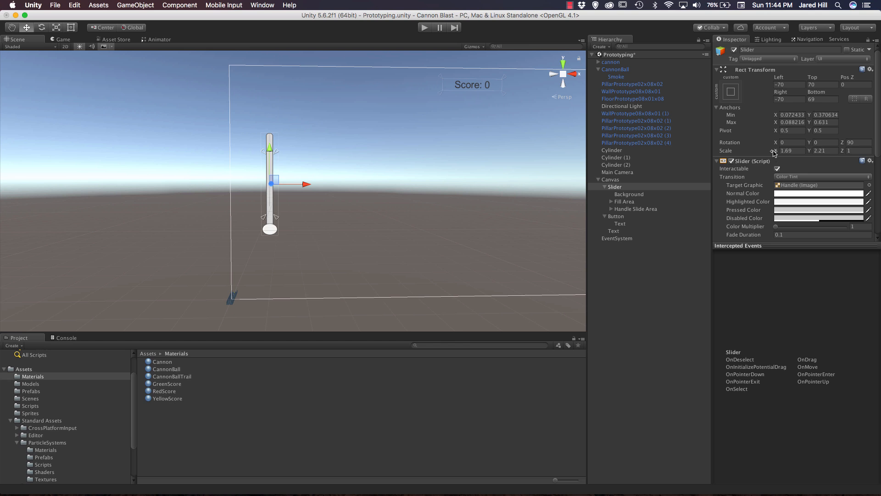
pyautogui.write('2.84')
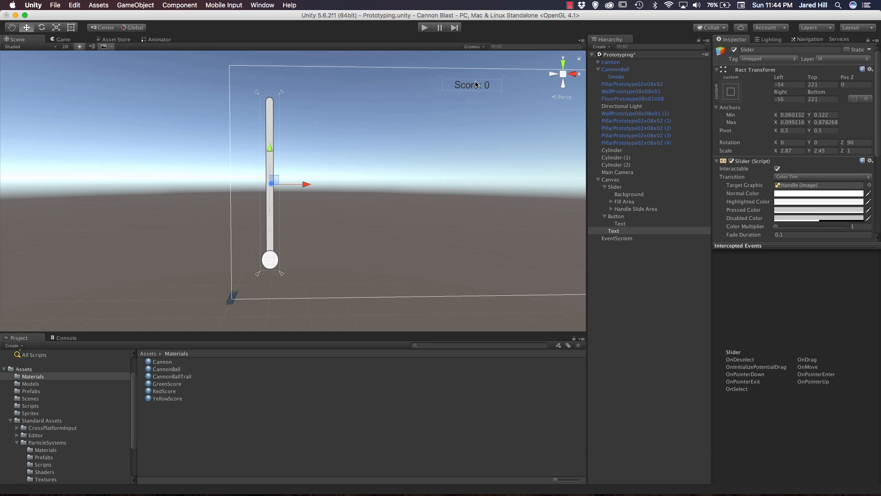
# Select the score Text and open CannonController.cs in the code editor
pyautogui.click(613, 230)
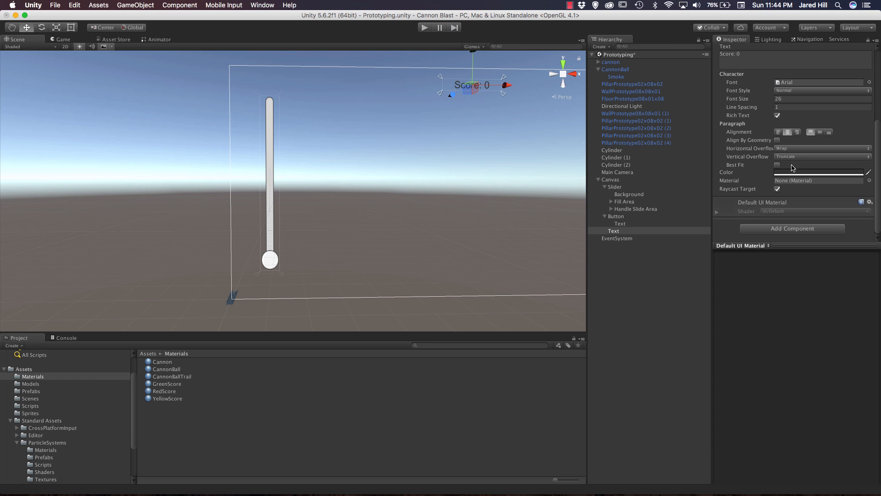
pyautogui.click(821, 173)
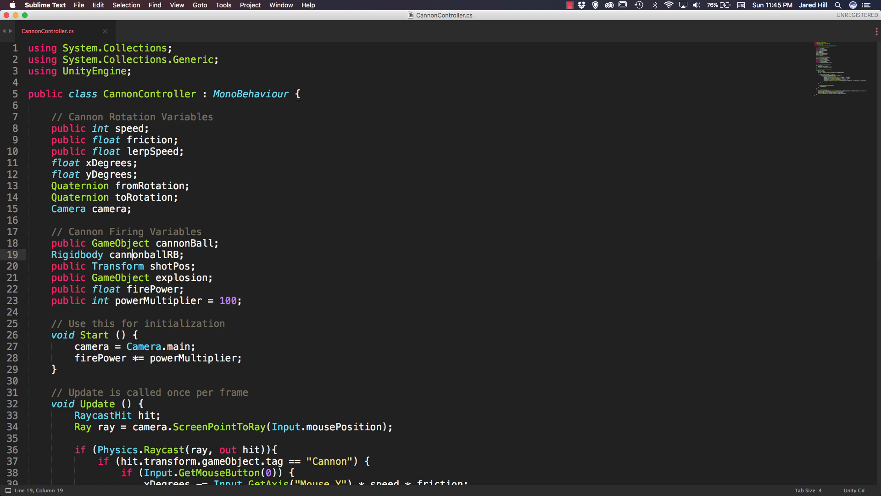
# Add 'public Slider slider;' and 'using UnityEngine.UI;' to CannonController
pyautogui.press('Enter')
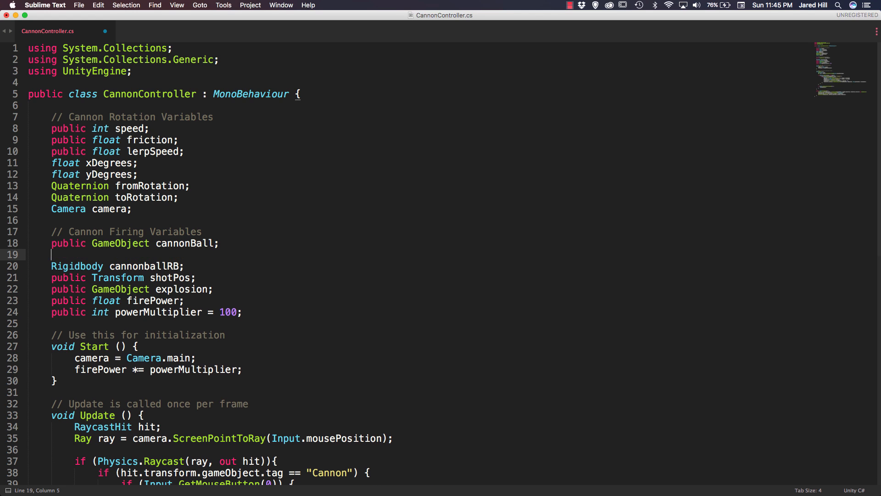
pyautogui.write('public Sli')
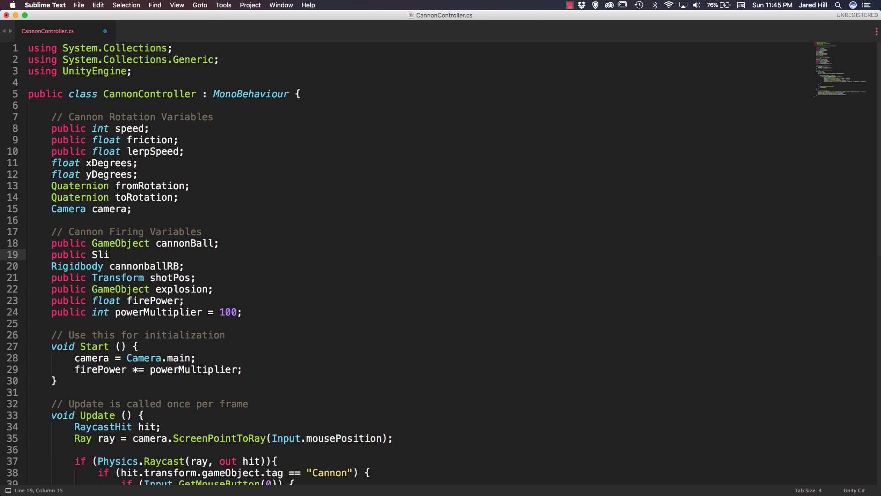
pyautogui.write('der slider;')
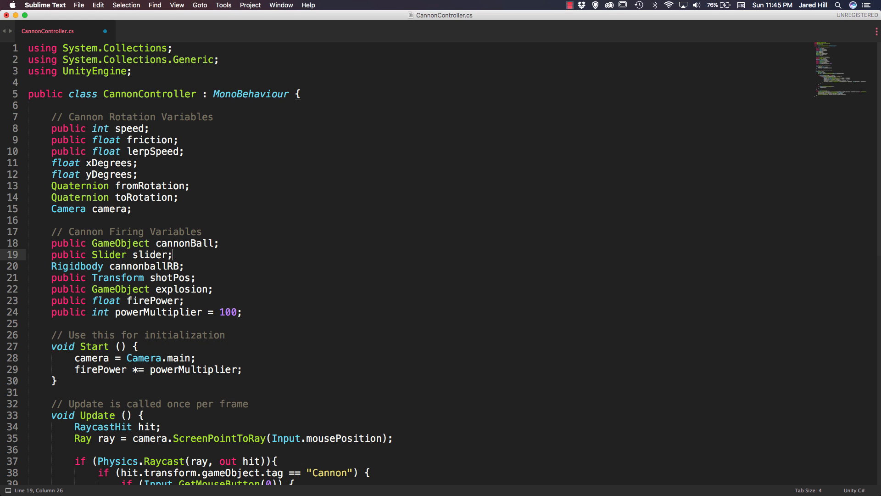
pyautogui.write('y')
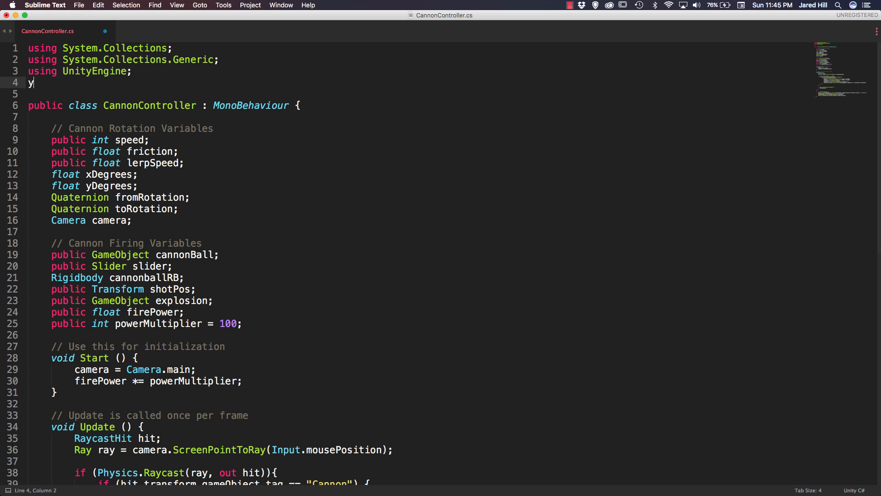
pyautogui.write('sing UnityEngine')
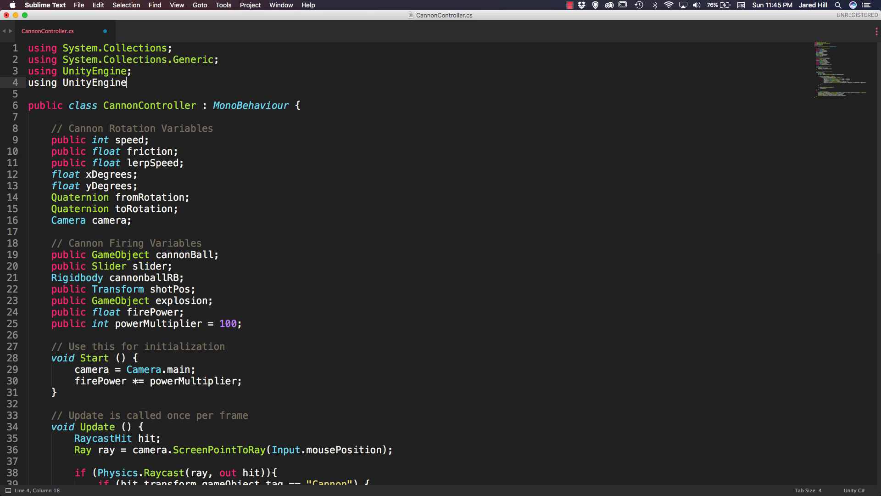
pyautogui.write('.UI;')
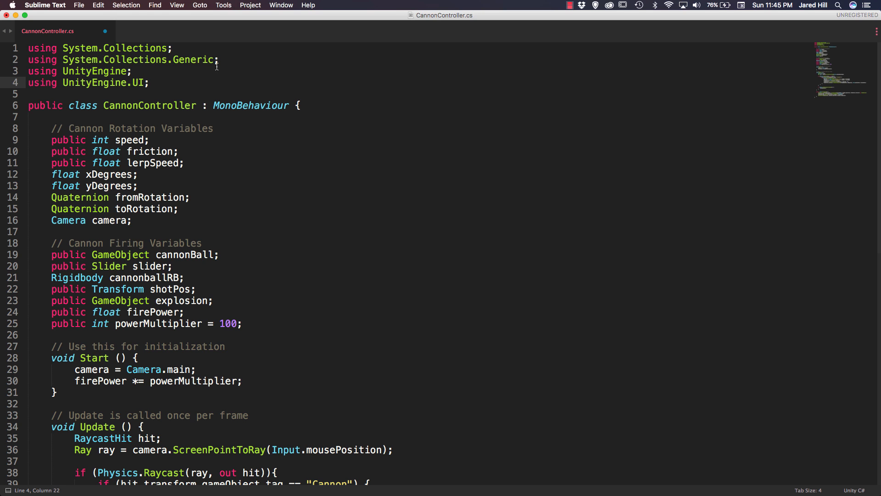
# In FireCannon, disable the power multiplier line and begin 'firePower = slider'
pyautogui.scroll(-3)
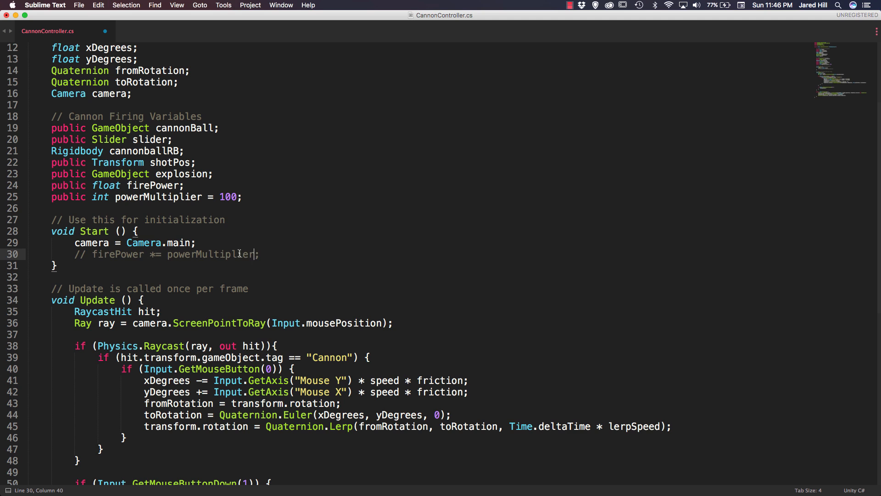
pyautogui.moveTo(304, 229)
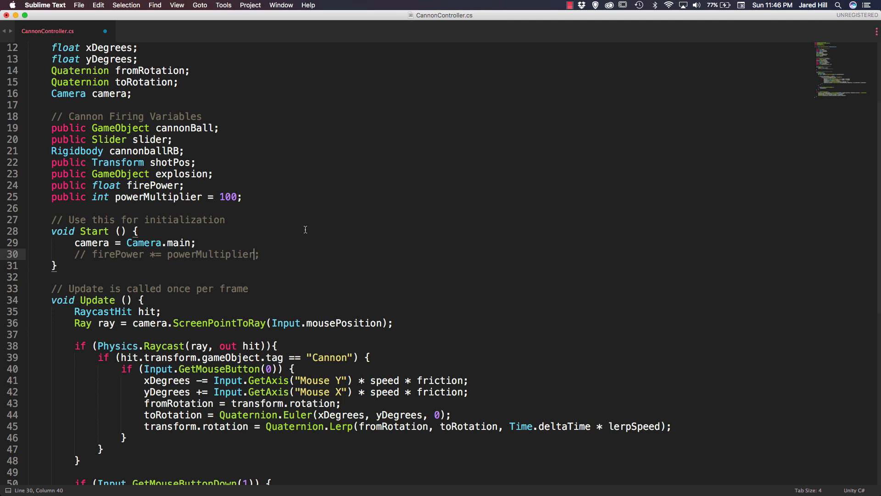
pyautogui.scroll(-3)
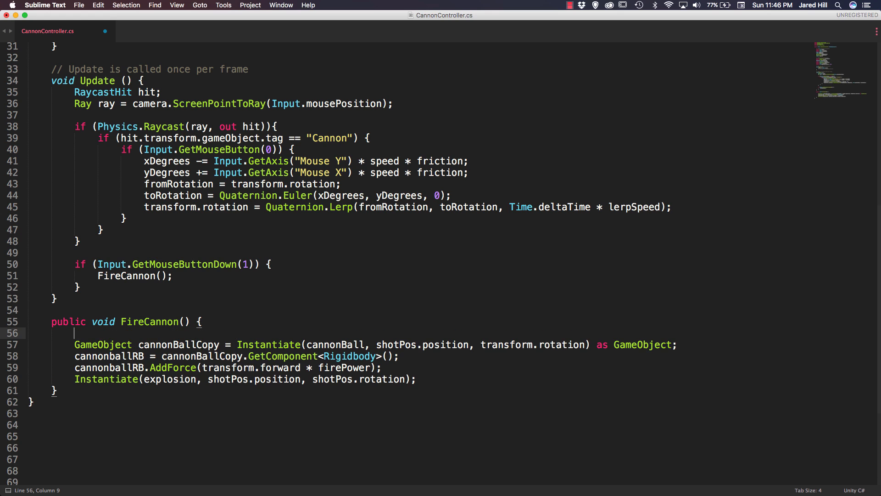
pyautogui.write('fire')
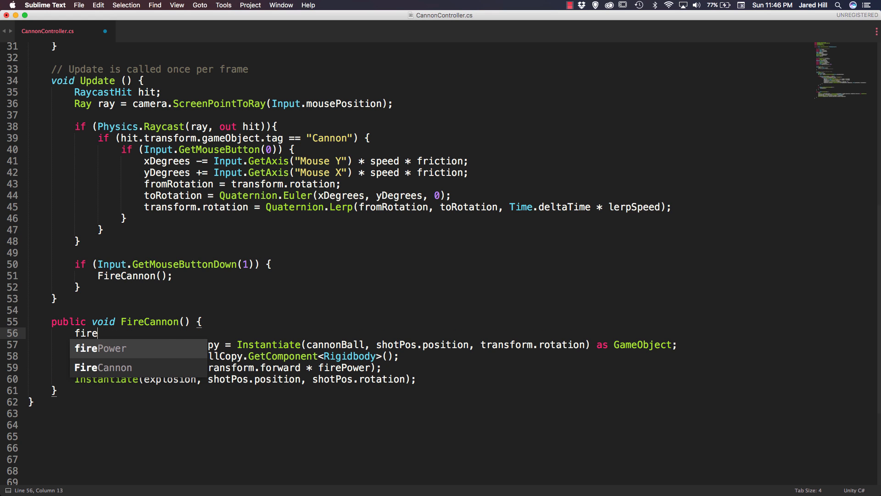
pyautogui.write('Power = slide')
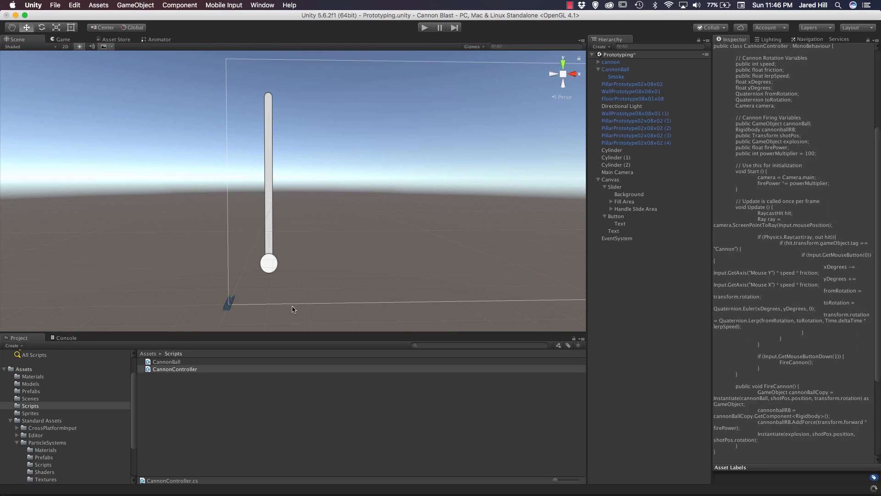
# Set the Cannon Controller's Power Multiplier from 200 to 2000
pyautogui.click(175, 369)
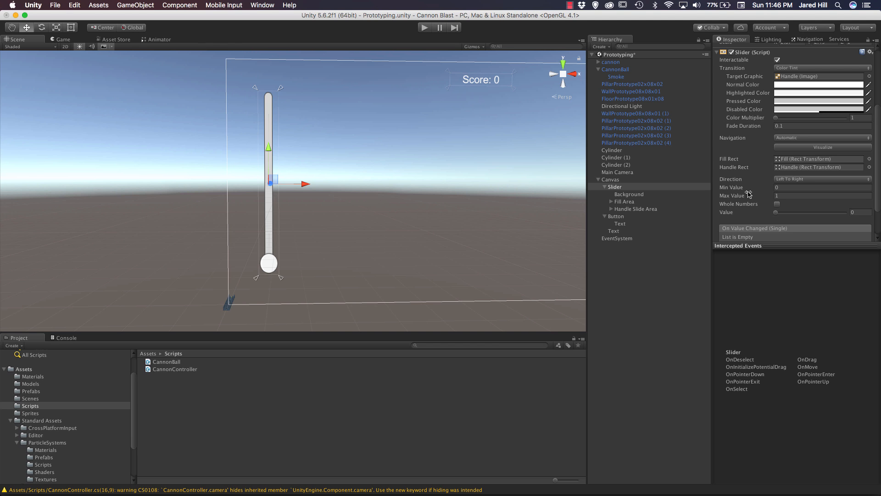
pyautogui.click(610, 61)
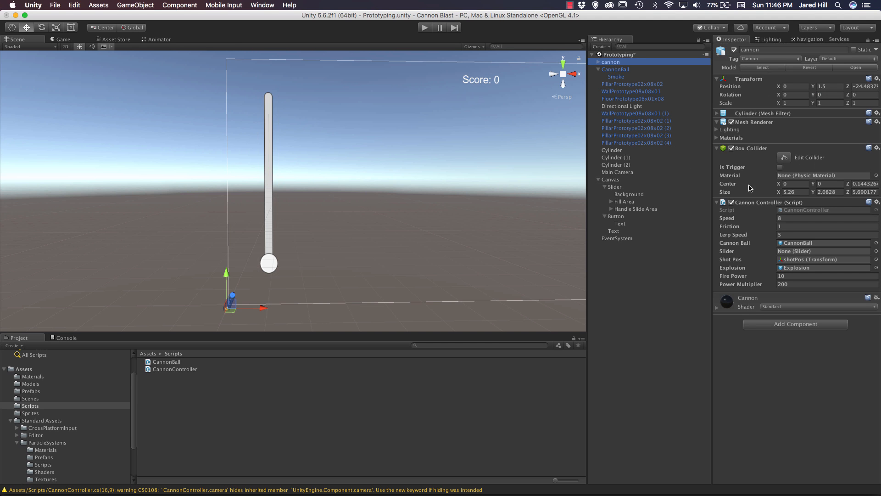
pyautogui.click(826, 285)
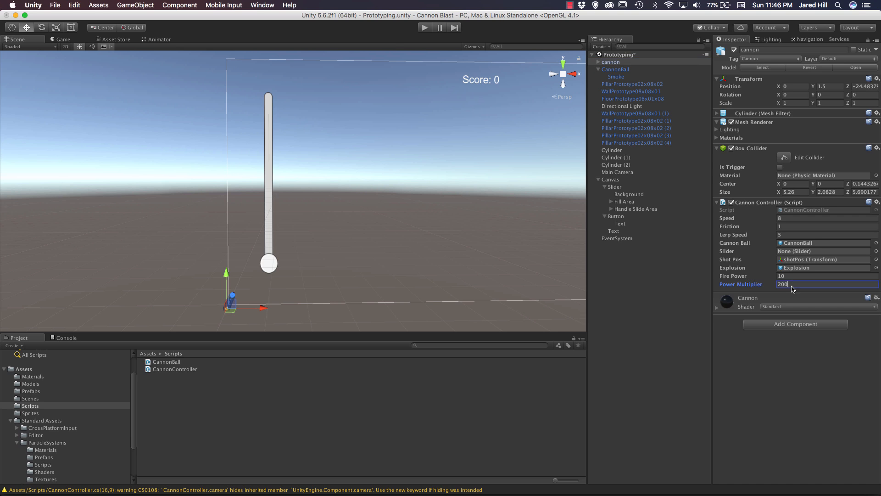
pyautogui.press('Backspace')
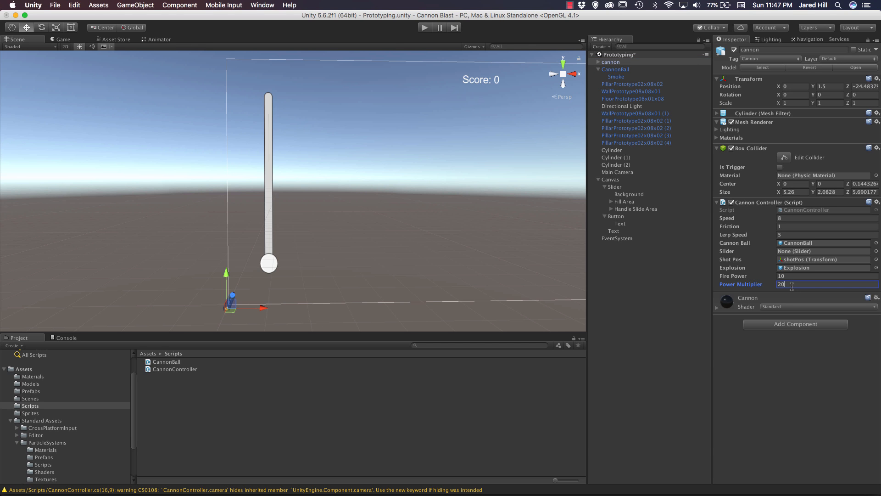
pyautogui.write('2000')
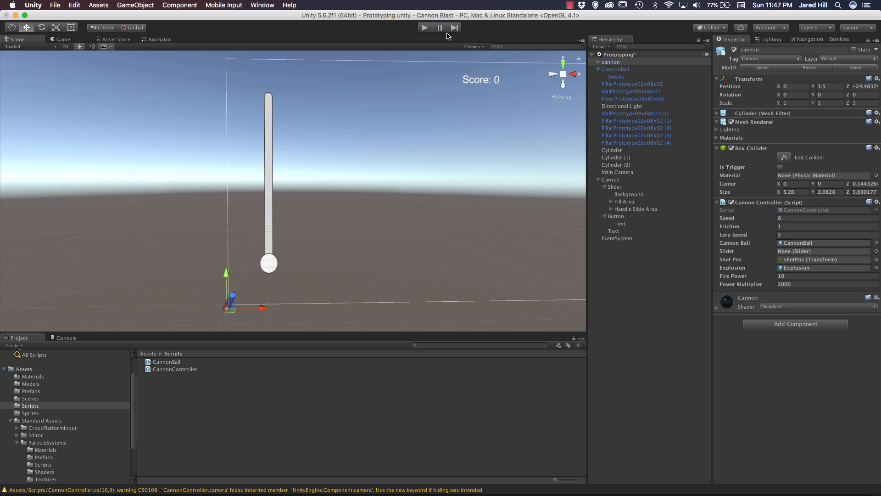
# Test-play, stop after the NullReferenceException, and assign the canvas Slider to the controller
pyautogui.click(422, 27)
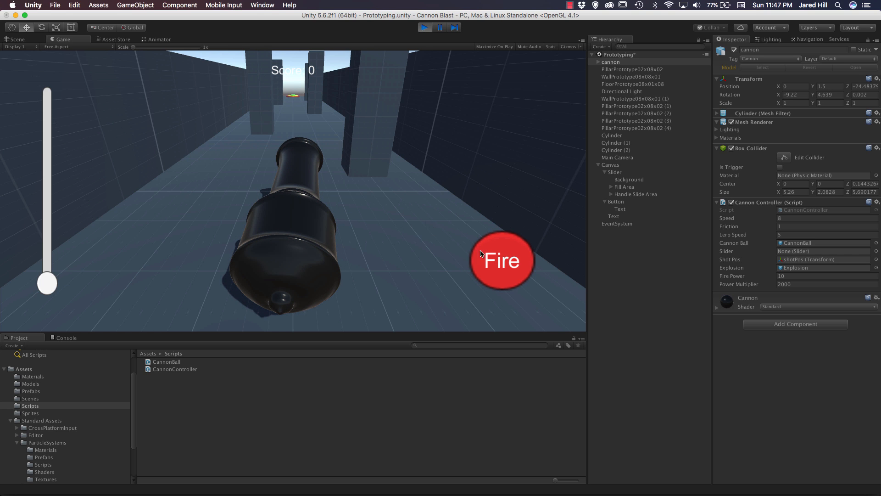
pyautogui.click(503, 260)
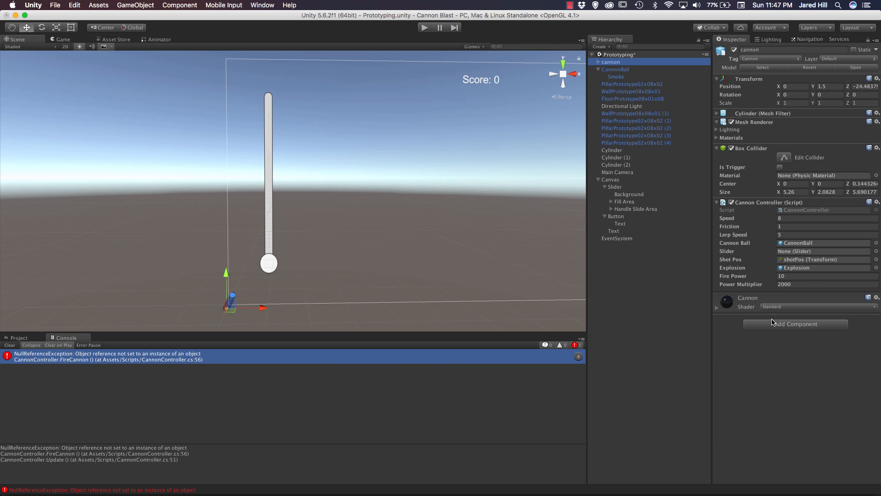
pyautogui.click(614, 187)
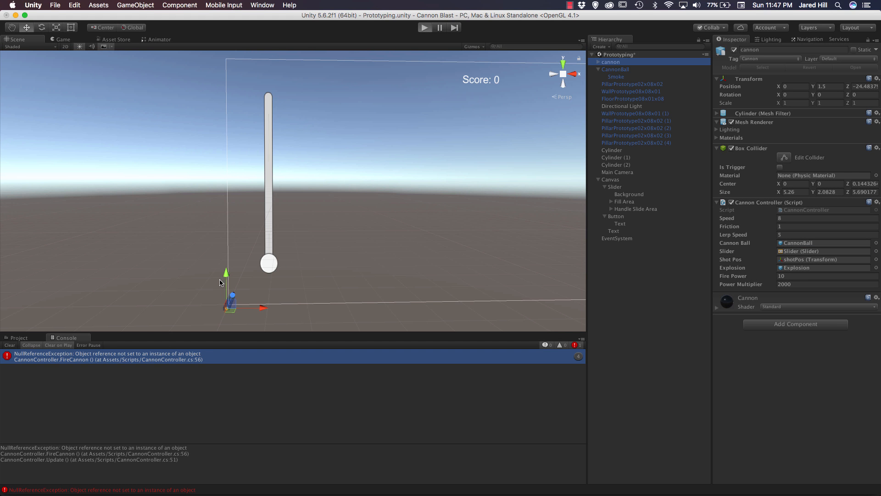
# Start a test run and fire the cannon at zero and medium slider power
pyautogui.click(434, 27)
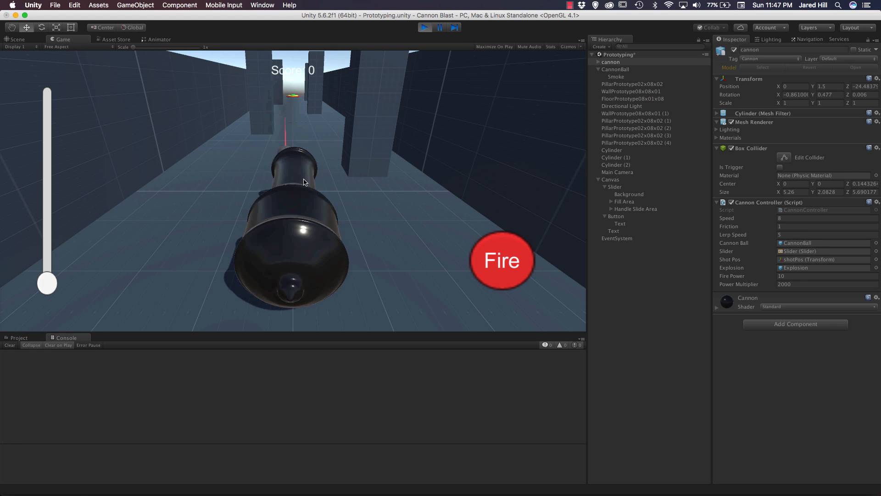
pyautogui.click(502, 261)
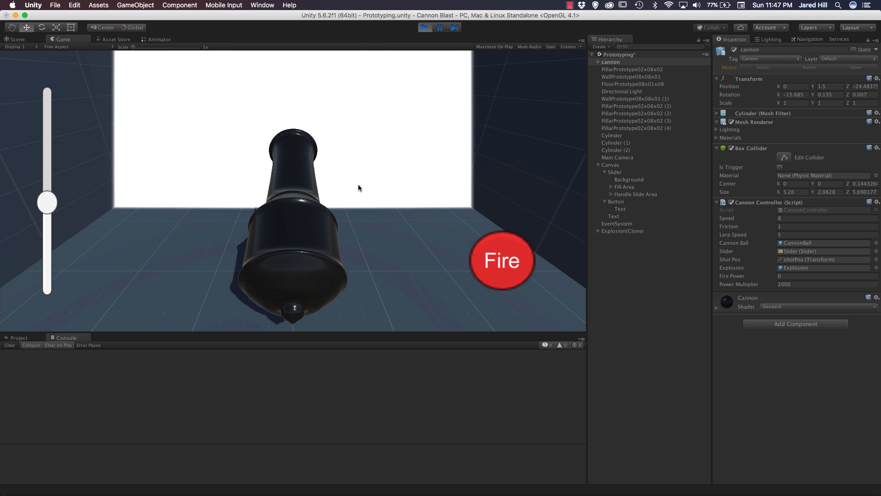
pyautogui.click(502, 260)
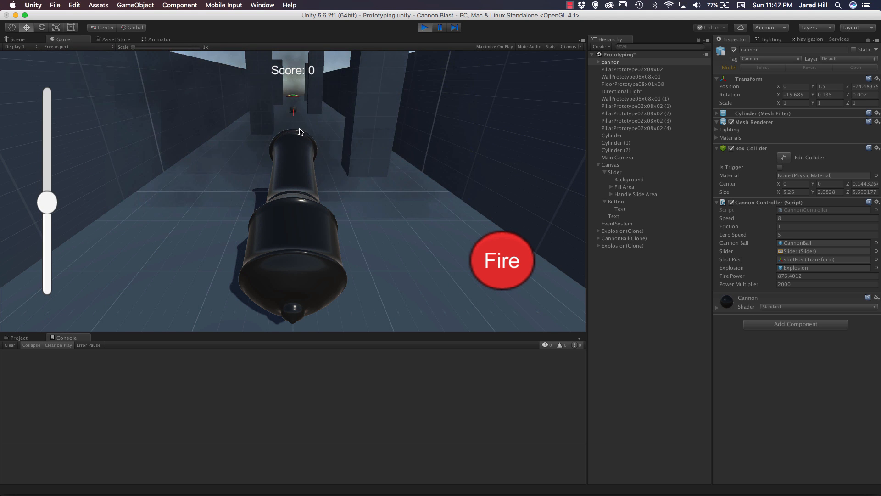
# Raise the power slider, tilt the barrel up, fire at higher power, then stop play
pyautogui.moveTo(47, 202); pyautogui.dragTo(46, 177)
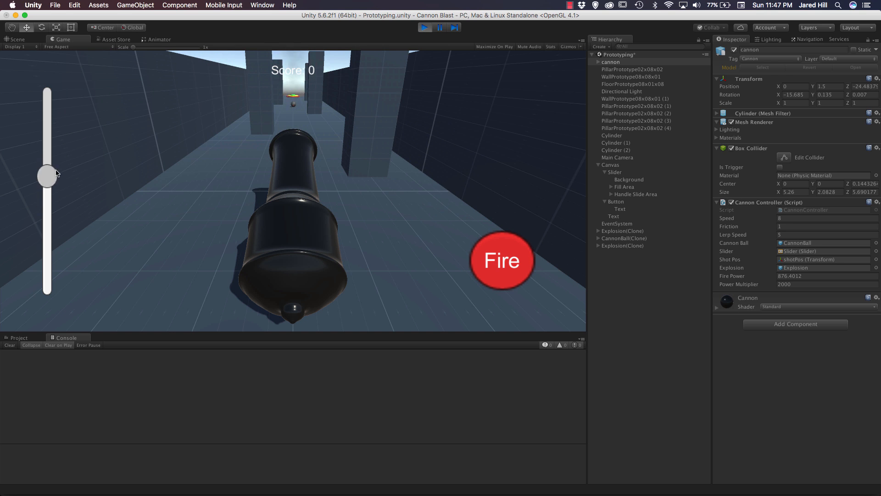
pyautogui.moveTo(47, 177); pyautogui.dragTo(46, 144)
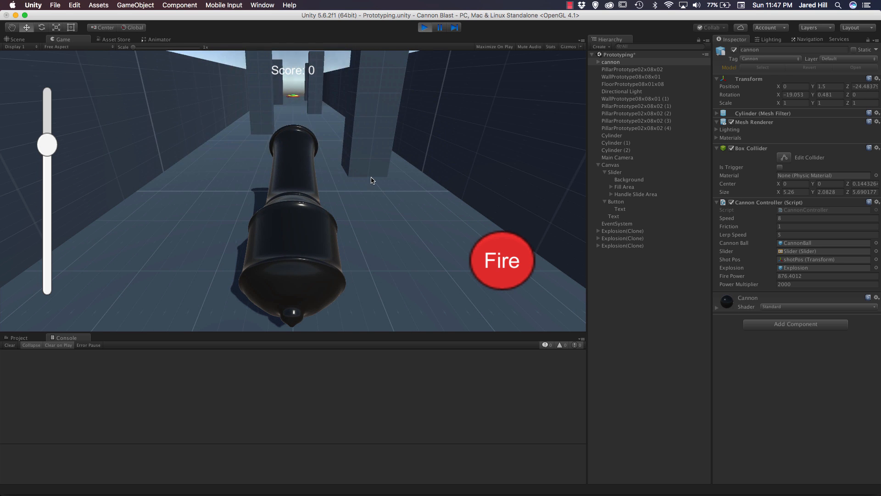
pyautogui.click(501, 261)
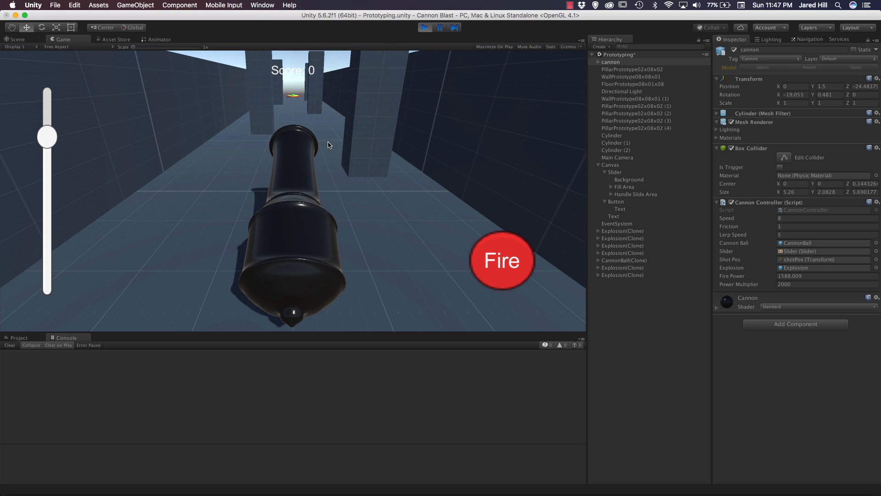
pyautogui.moveTo(354, 173)
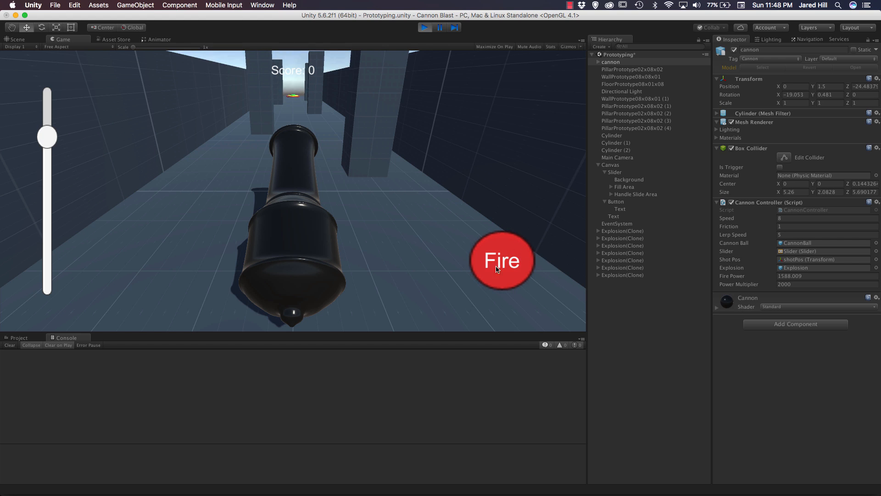
pyautogui.moveTo(393, 203)
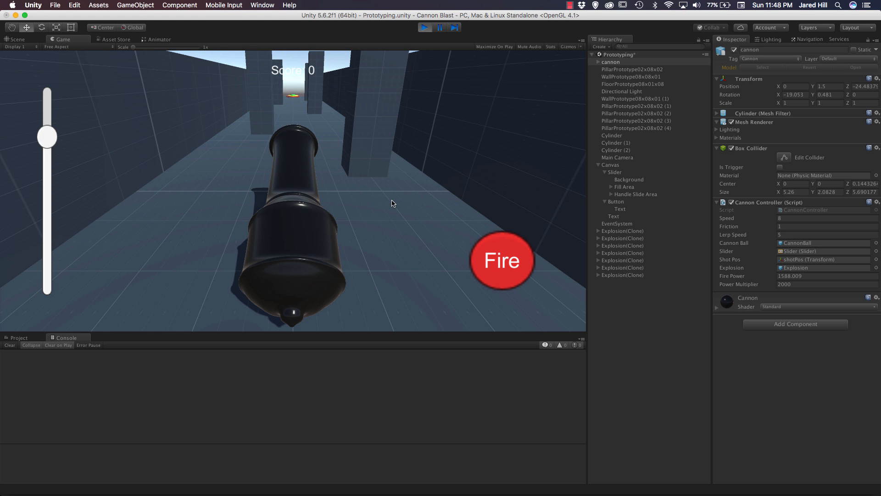
pyautogui.click(432, 29)
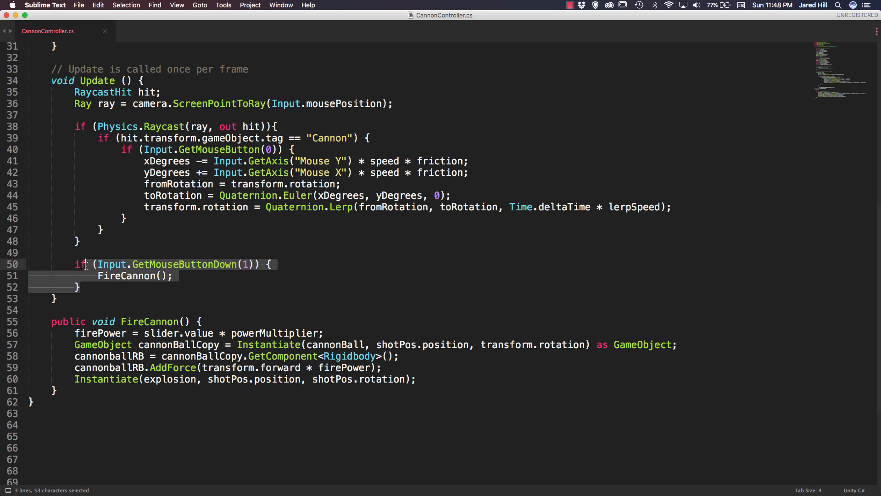
pyautogui.press('delete')
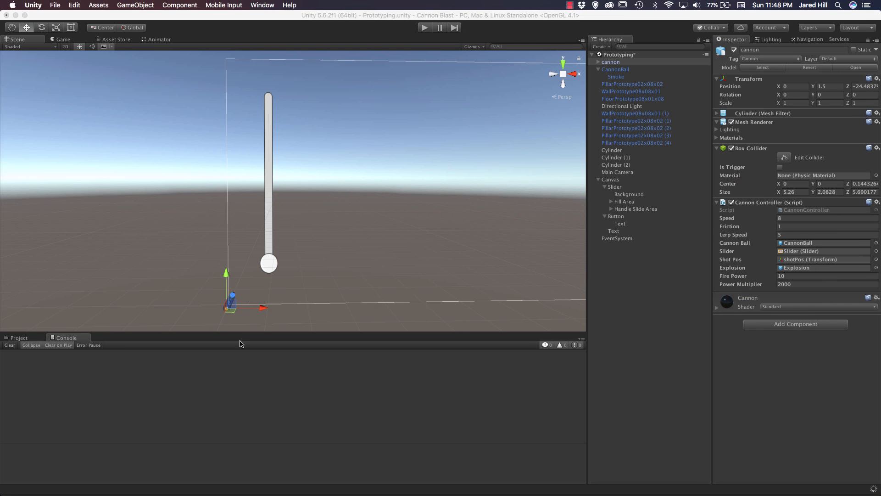
# Add an On Click entry on the Fire button calling CannonController.FireCannon on the cannon
pyautogui.click(616, 216)
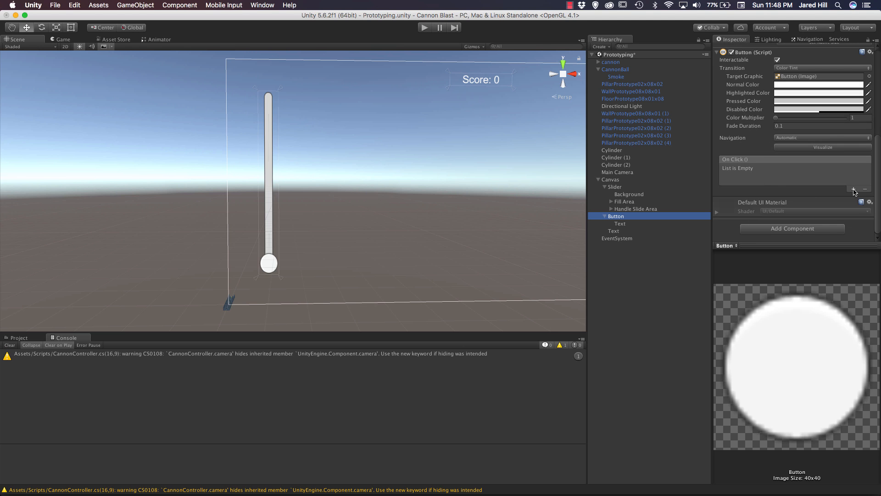
pyautogui.click(853, 189)
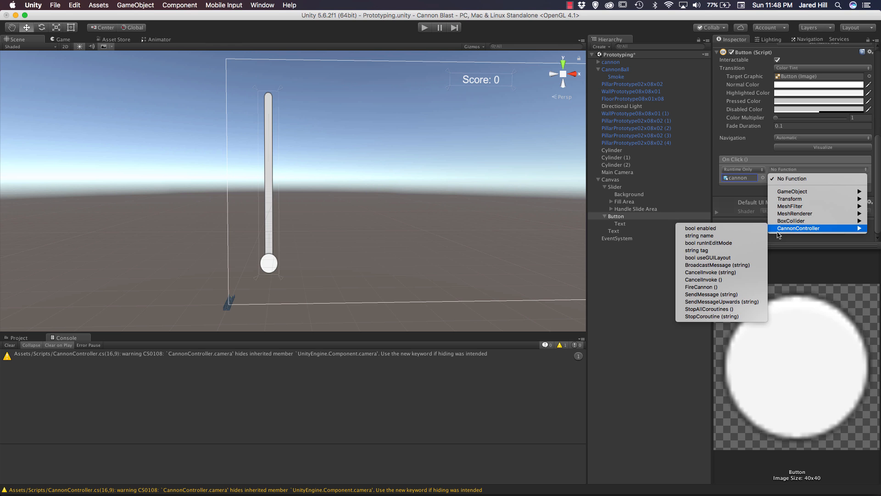
pyautogui.click(701, 286)
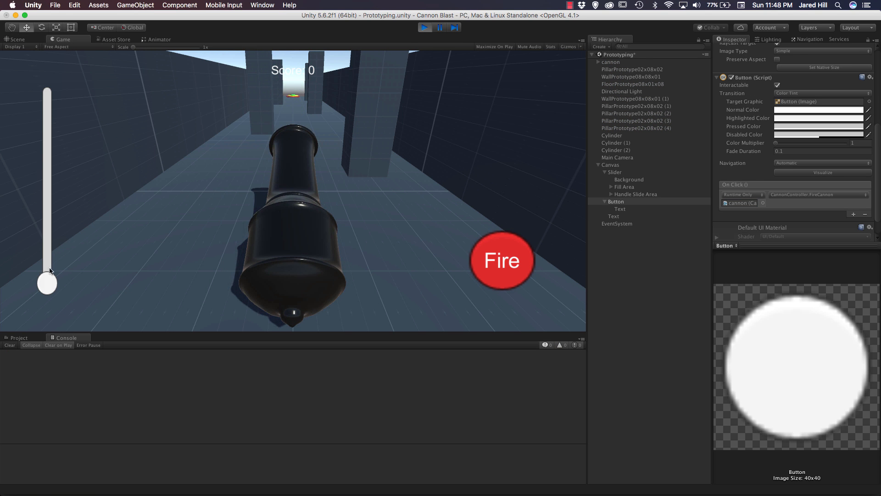
# Raise the power slider, fire a cannonball with the red Fire button, then end play
pyautogui.moveTo(47, 283); pyautogui.dragTo(47, 147)
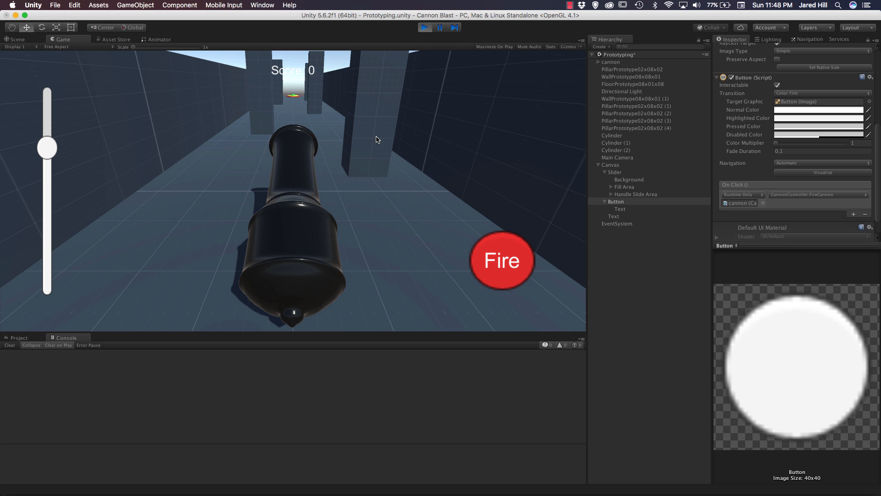
pyautogui.click(502, 261)
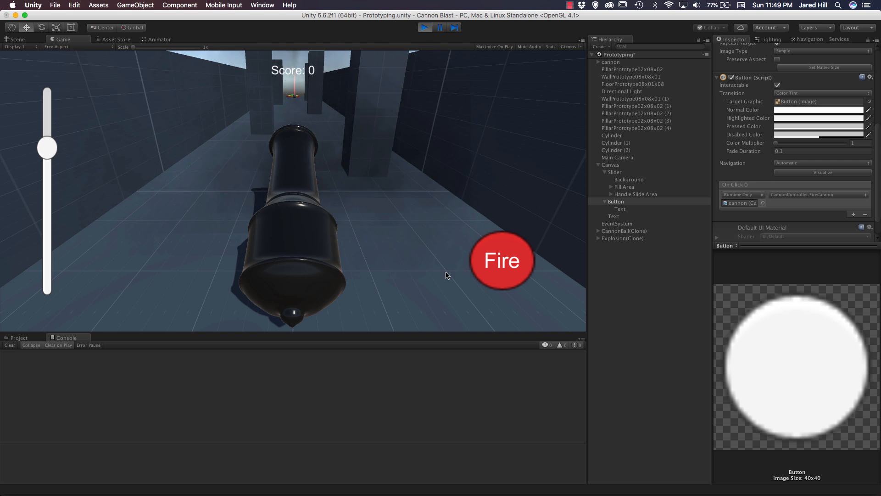
pyautogui.click(13, 39)
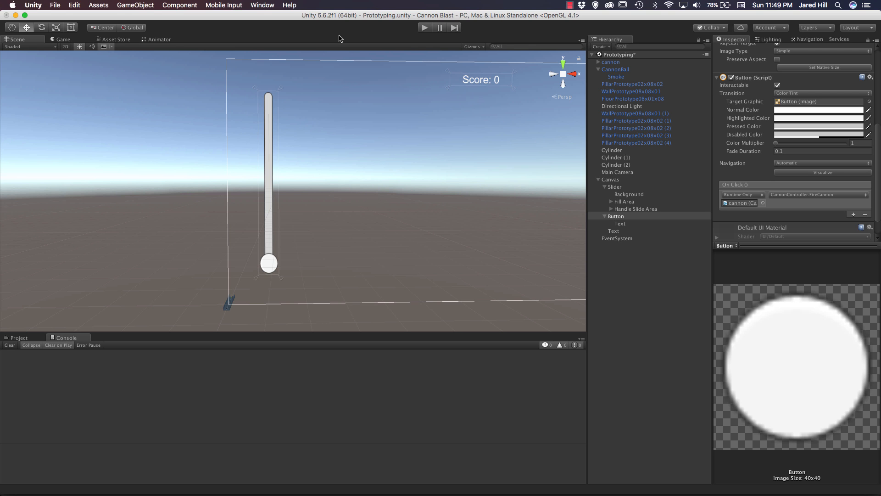
pyautogui.moveTo(364, 35)
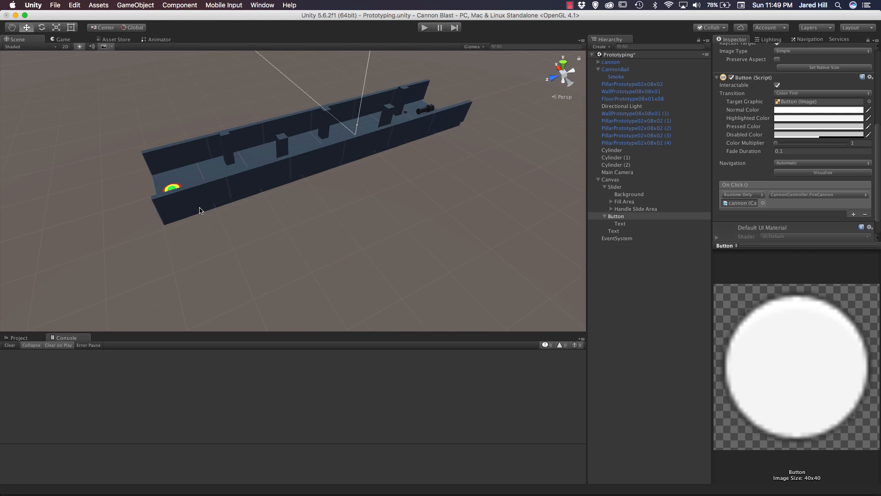
# Select the target's green centre Cylinder (2) showing its Transform and GreenScore material
pyautogui.click(615, 165)
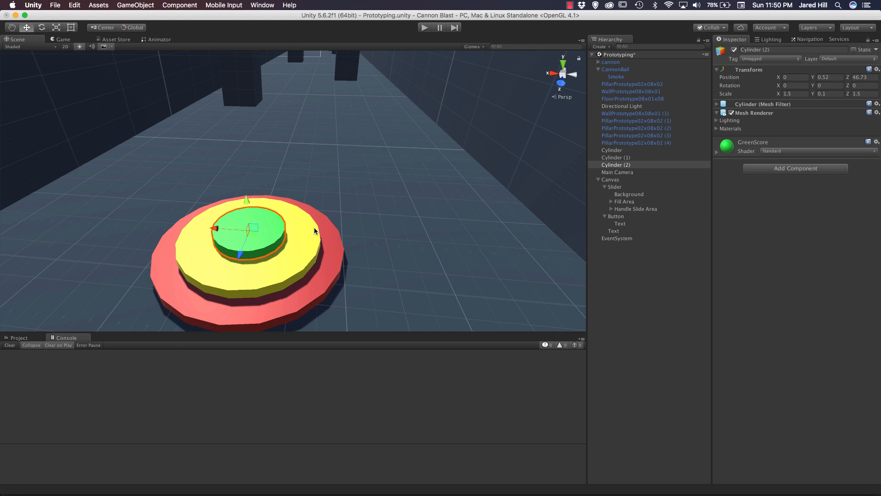
pyautogui.moveTo(303, 267)
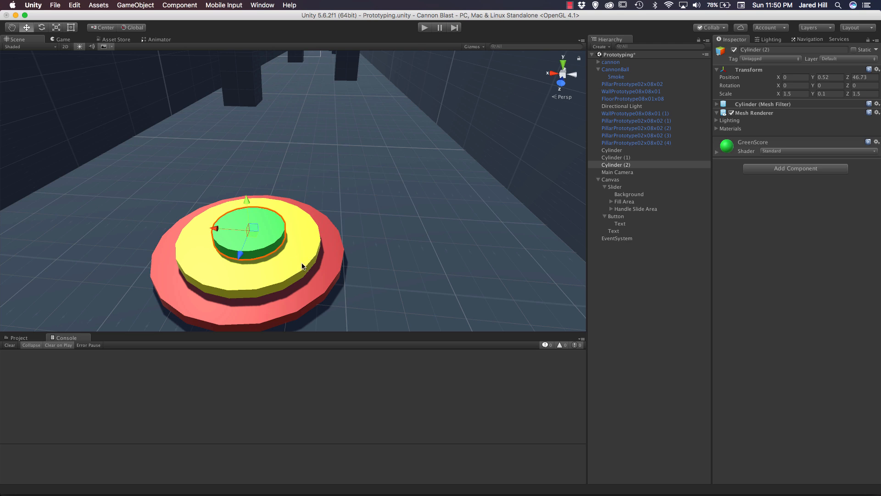
pyautogui.moveTo(281, 235)
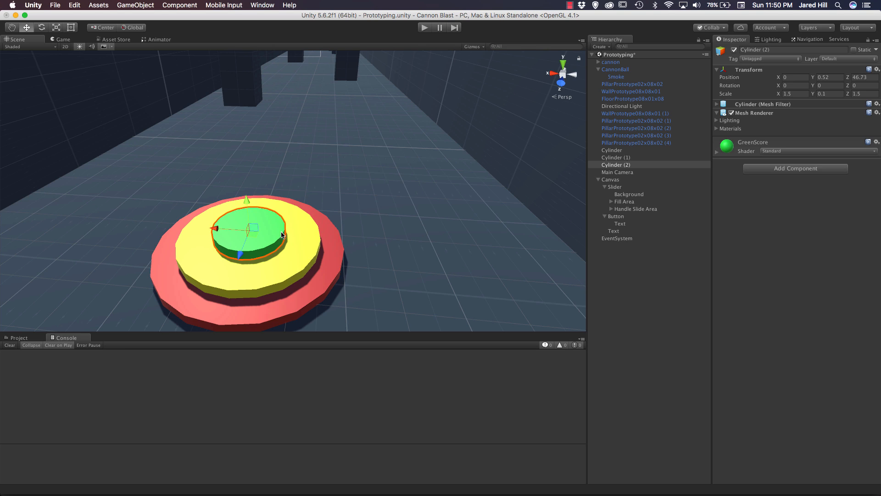